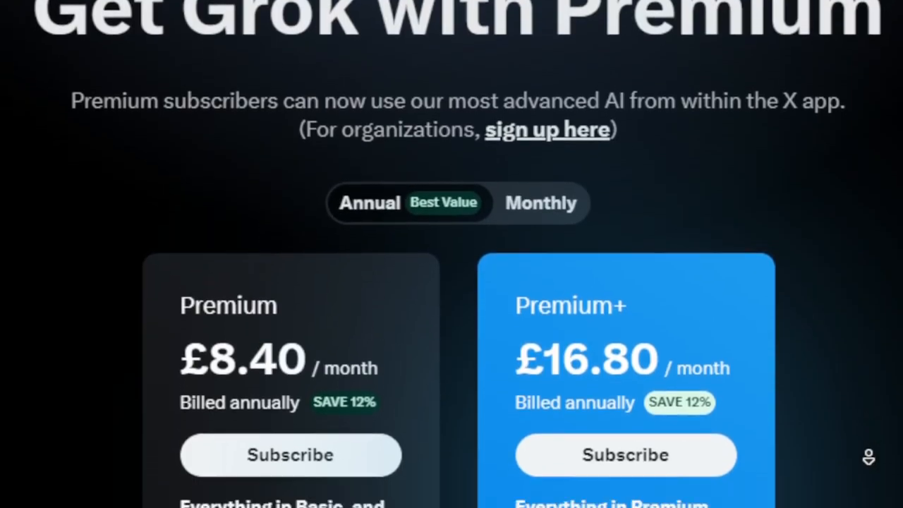
Step: Open the 'Gemini - chat to supercharge your ideas' result from the Google AI search
scroll(down, 3)
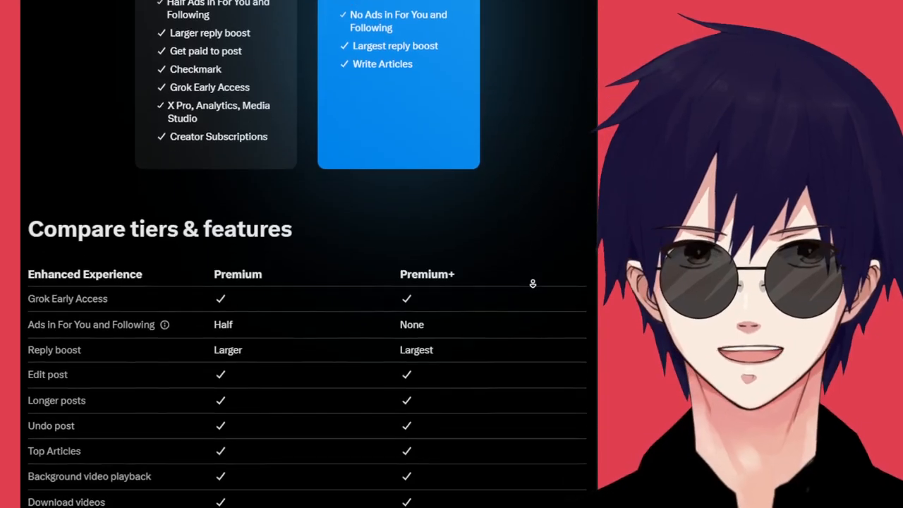
scroll(up, 3)
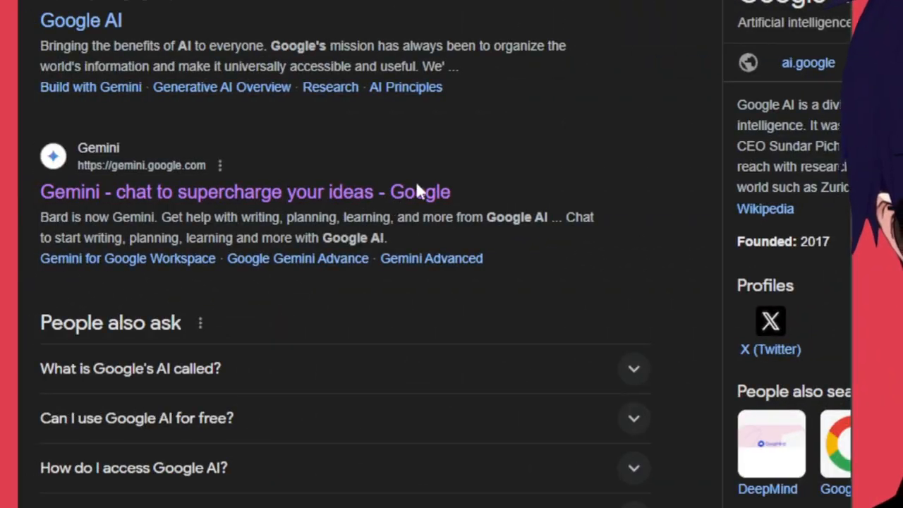
click(244, 191)
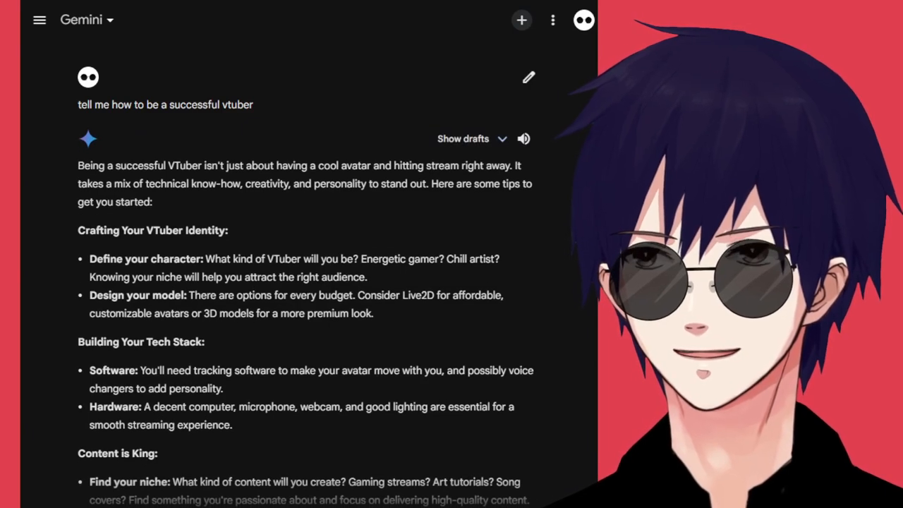
scroll(down, 3)
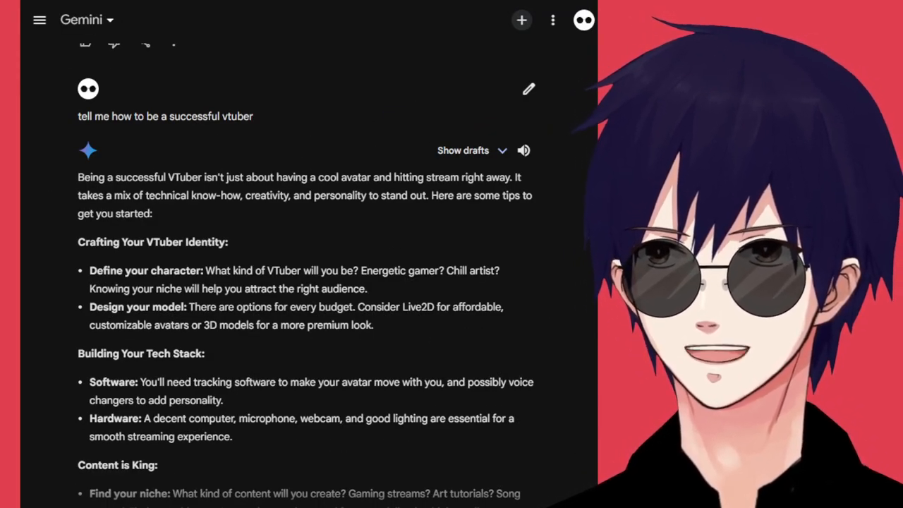
scroll(down, 3)
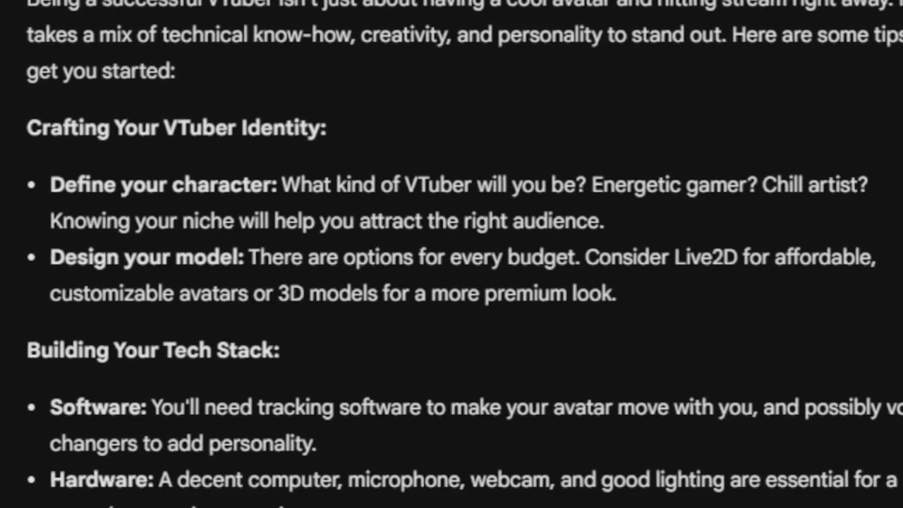
scroll(down, 3)
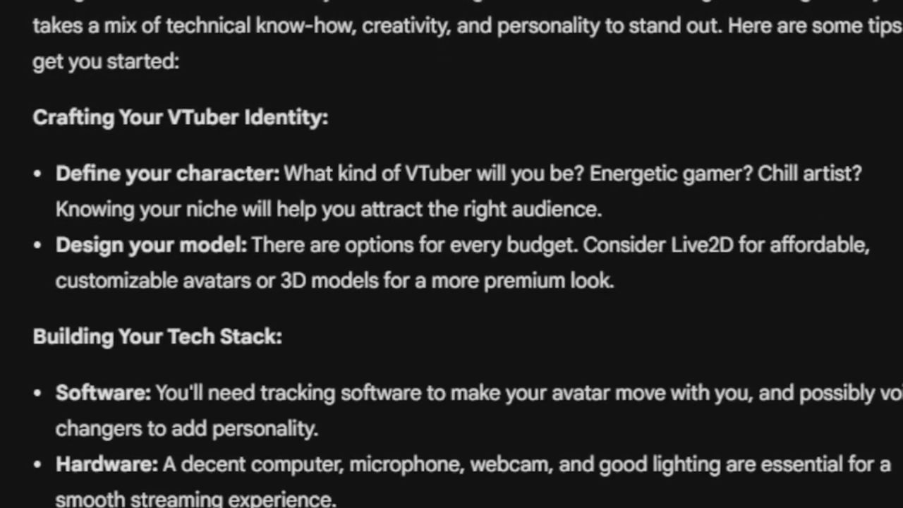
scroll(down, 3)
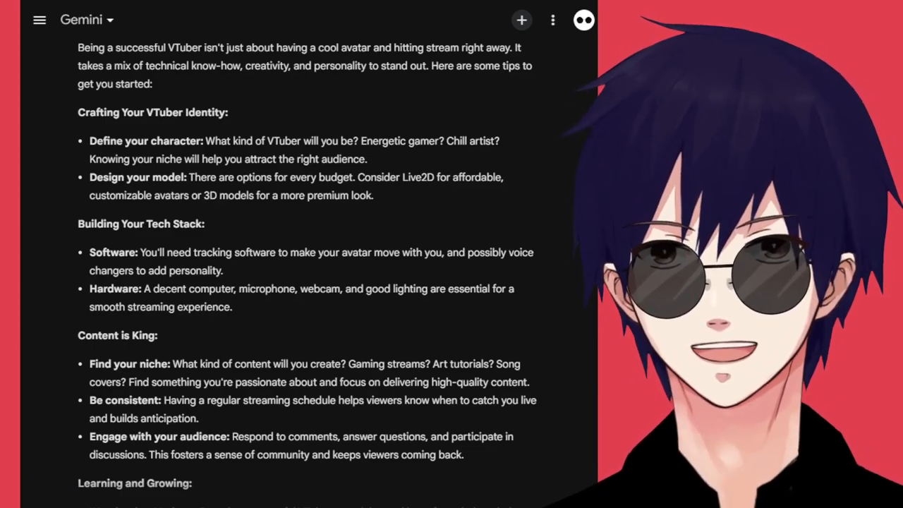
scroll(down, 3)
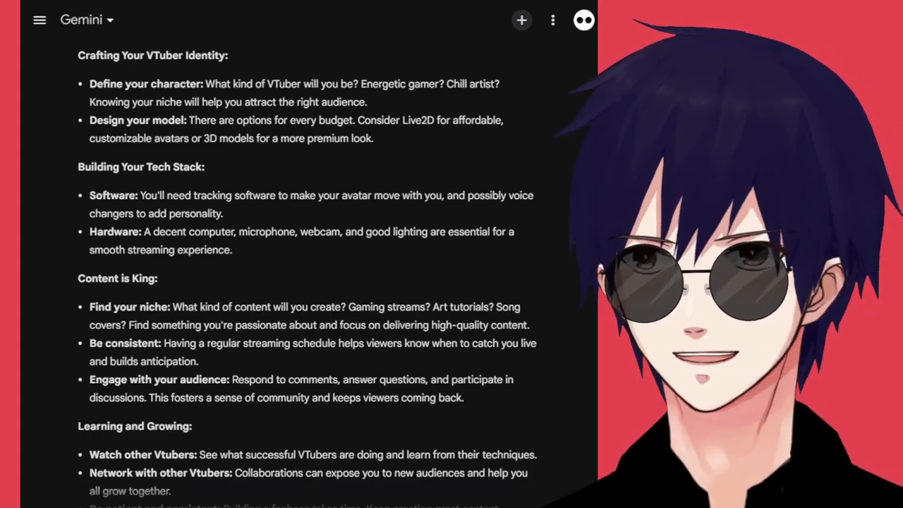
scroll(down, 3)
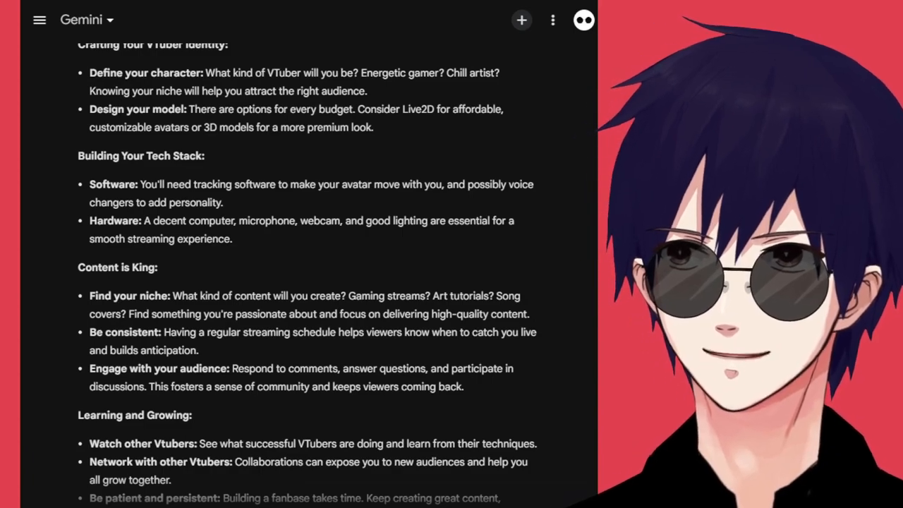
scroll(down, 3)
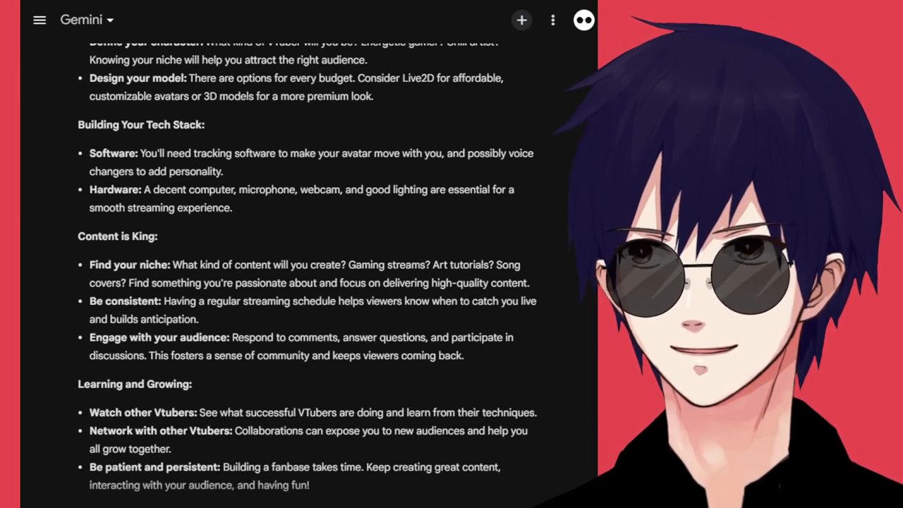
scroll(down, 3)
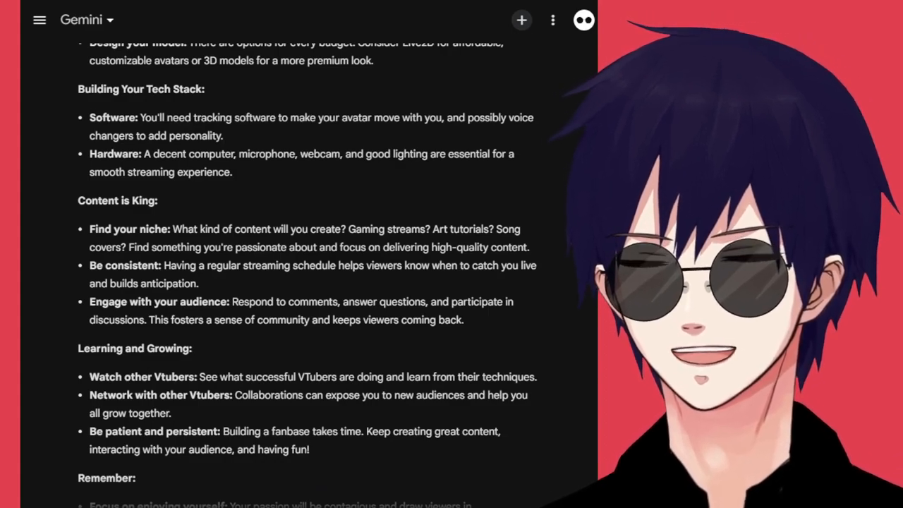
scroll(down, 3)
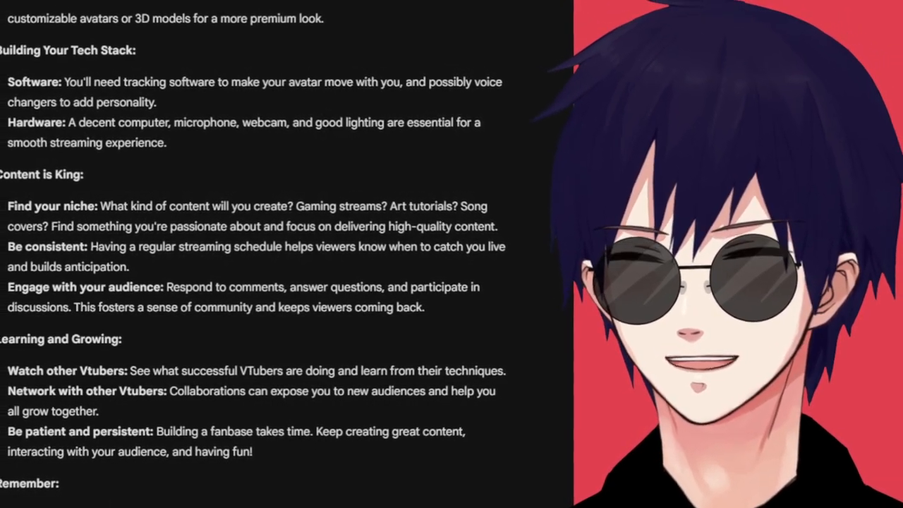
scroll(down, 3)
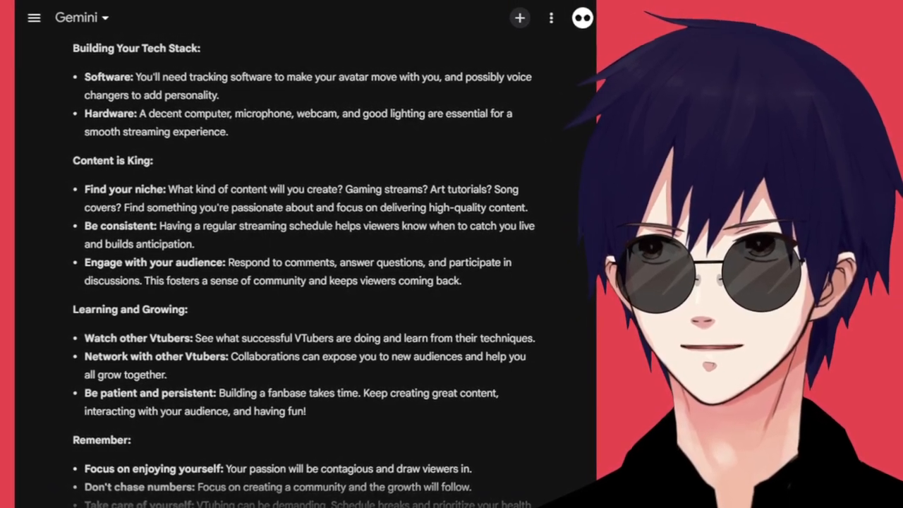
scroll(down, 3)
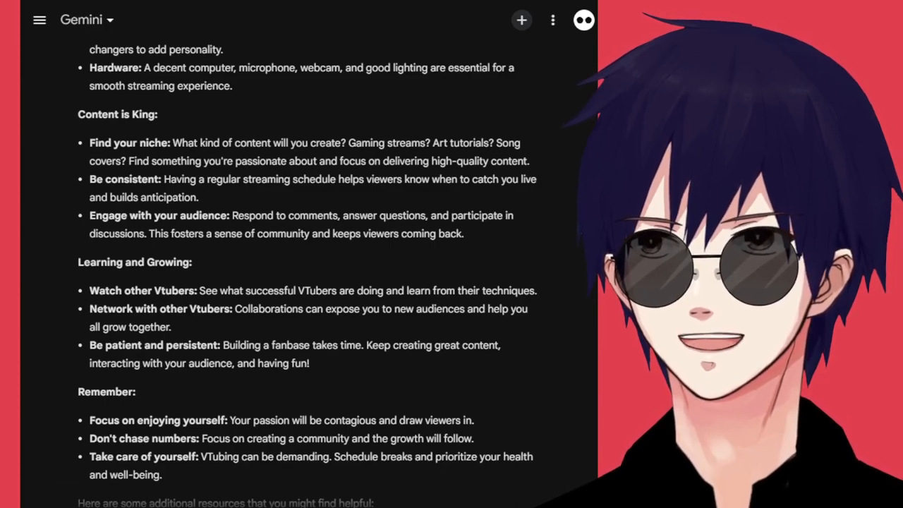
Step: Scroll Gemini's VTuber growth reply down to the ebook and YouTube branding video links
scroll(down, 3)
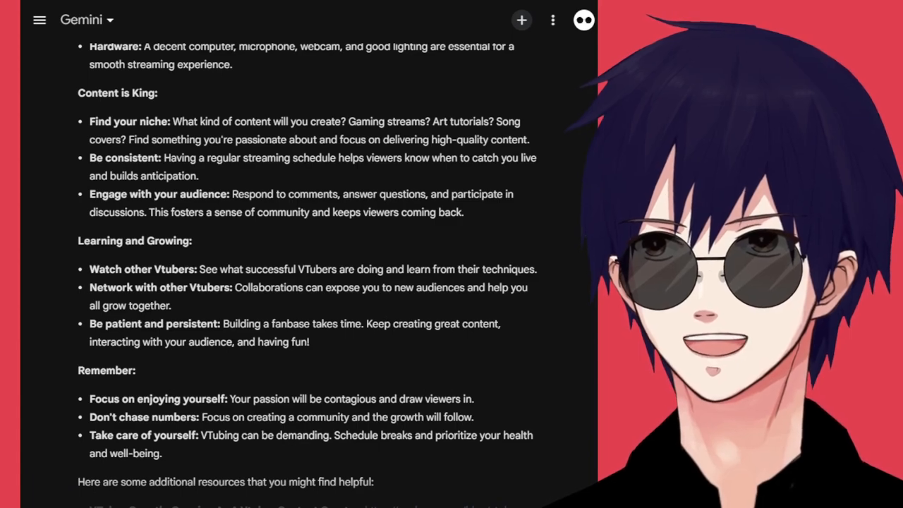
scroll(down, 3)
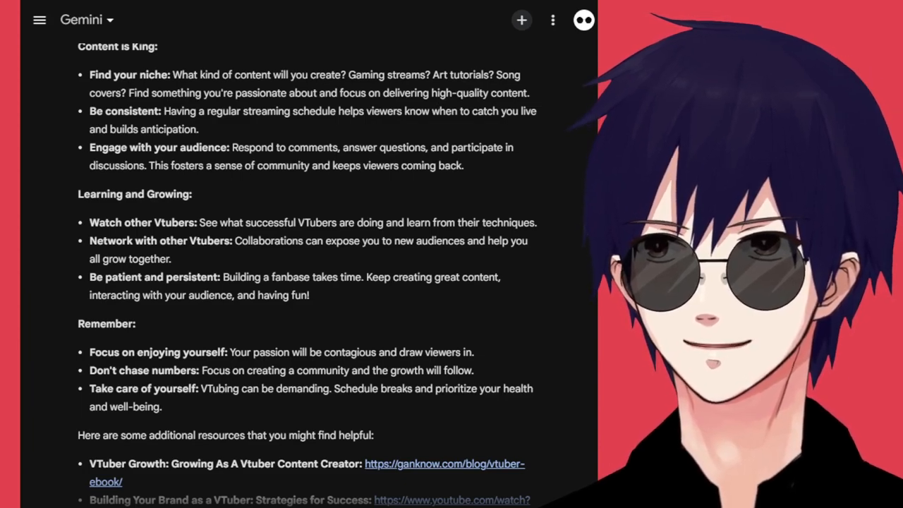
scroll(down, 3)
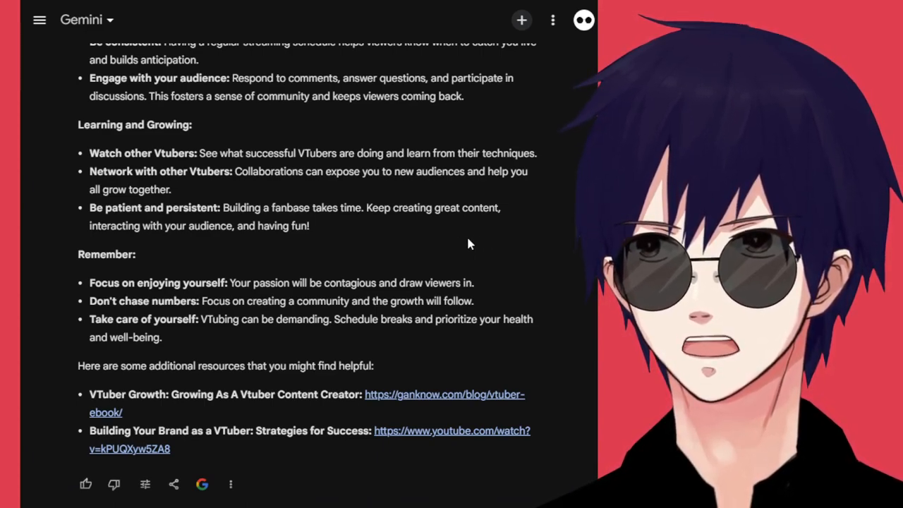
mouse_move(511, 252)
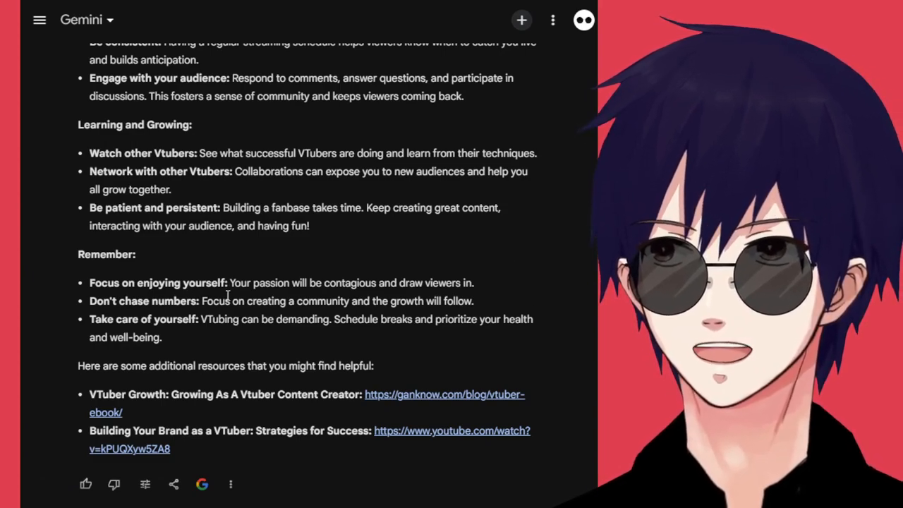
double_click(157, 282)
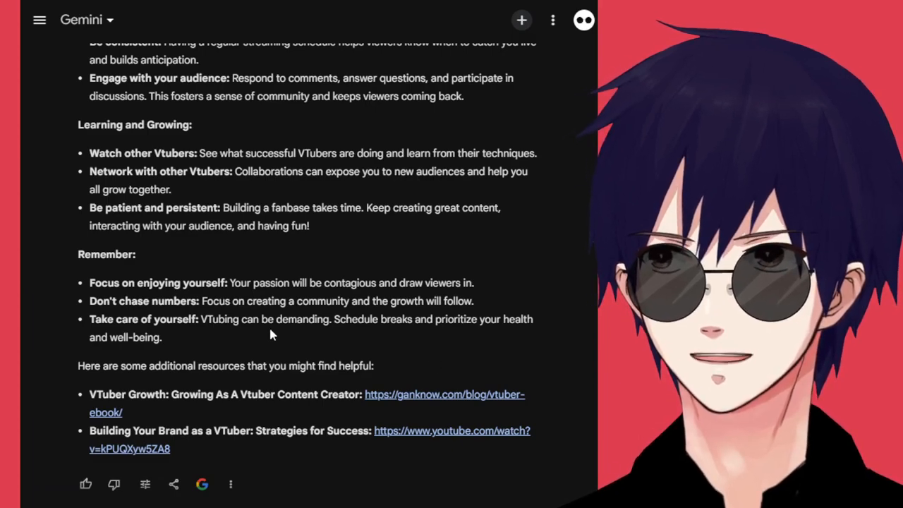
mouse_move(345, 336)
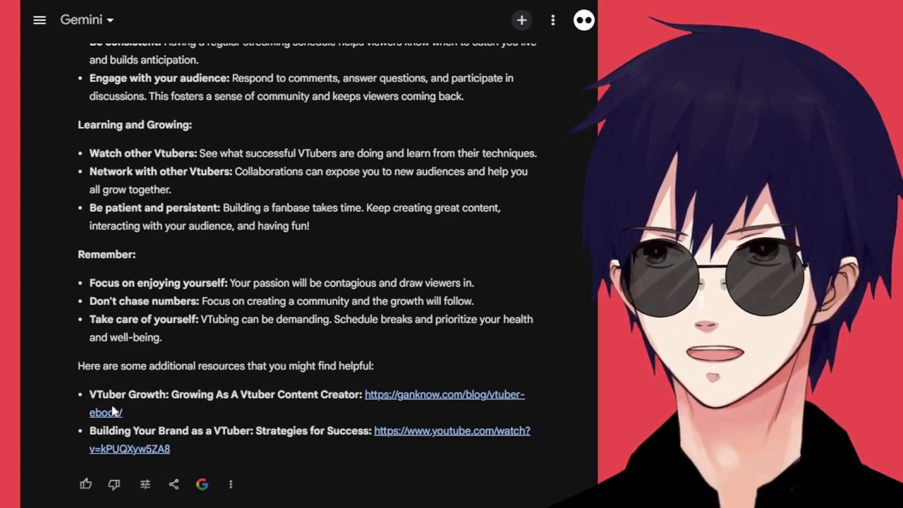
mouse_move(254, 414)
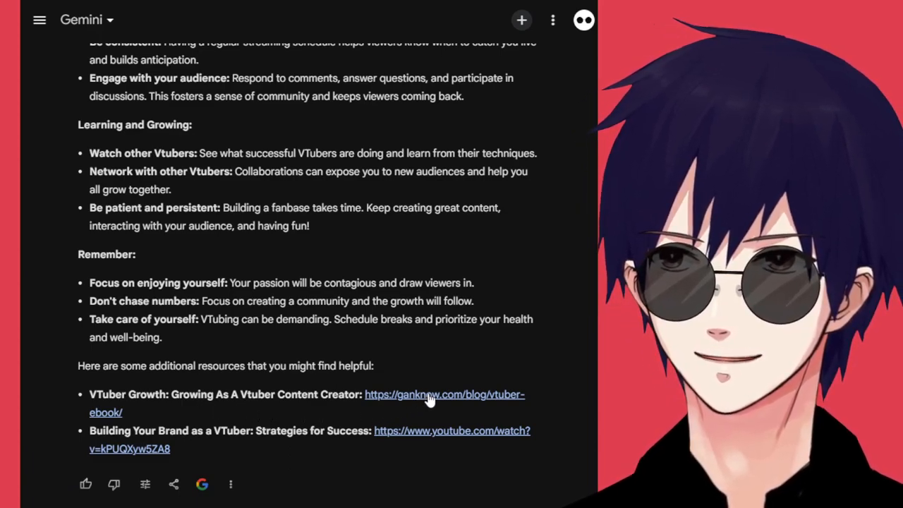
right_click(431, 394)
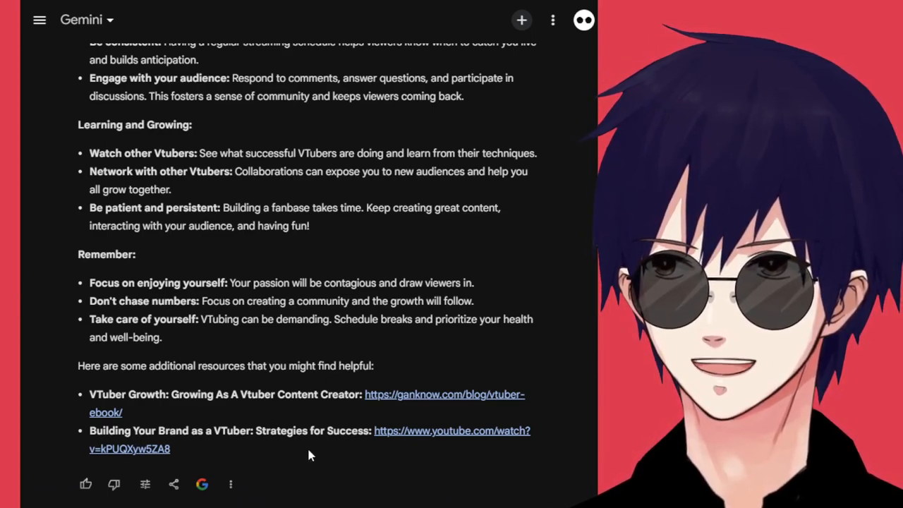
right_click(452, 430)
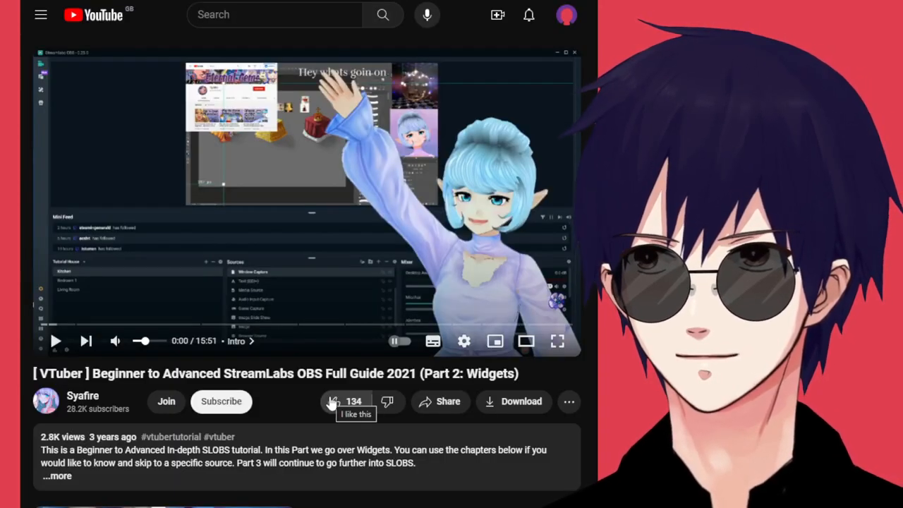
mouse_move(141, 296)
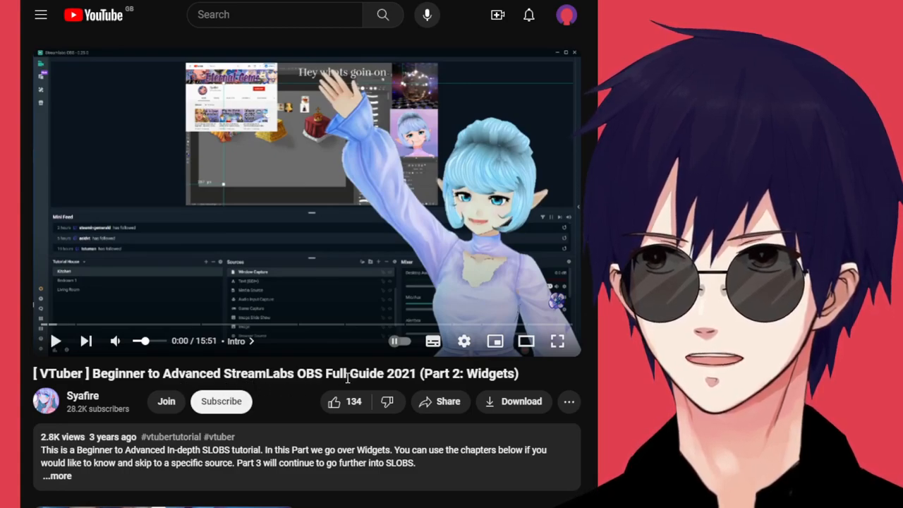
Step: Play the StreamLabs OBS Widgets guide, view its chapters, and skip to about 1:05
double_click(496, 373)
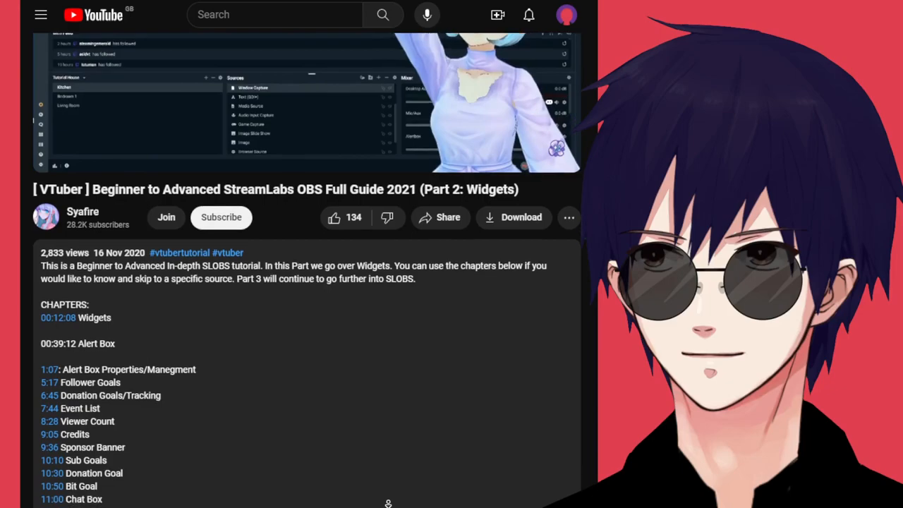
scroll(down, 3)
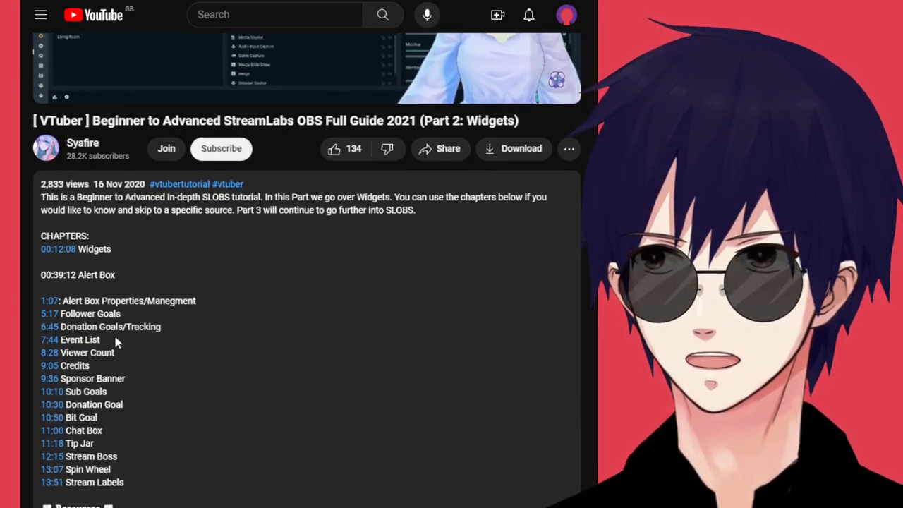
scroll(down, 3)
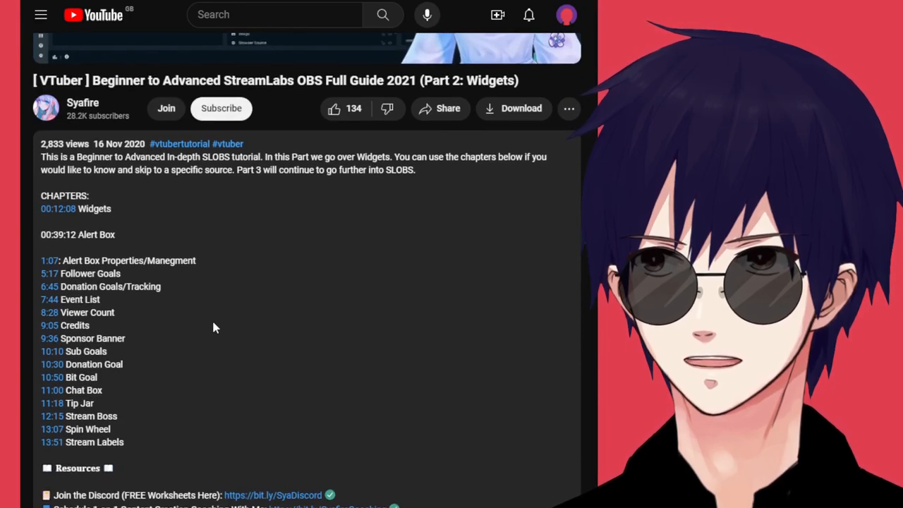
scroll(down, 3)
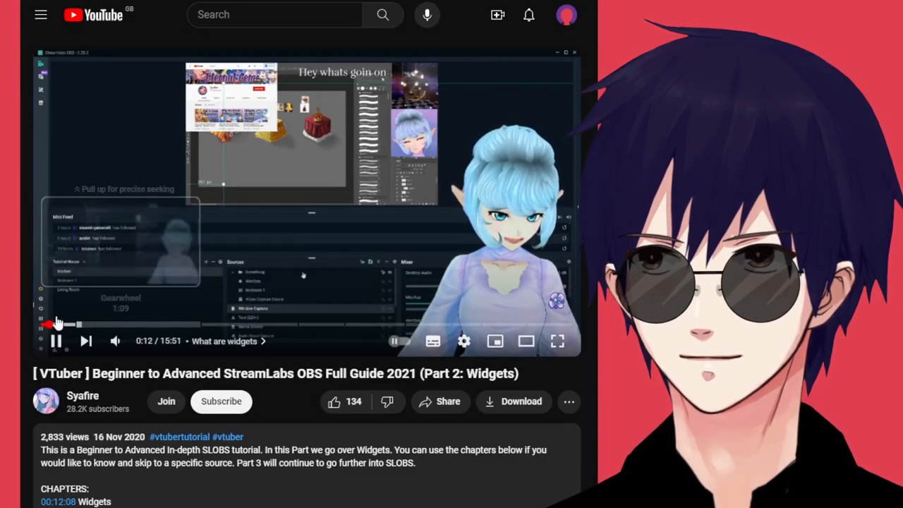
drag(56, 324, 82, 325)
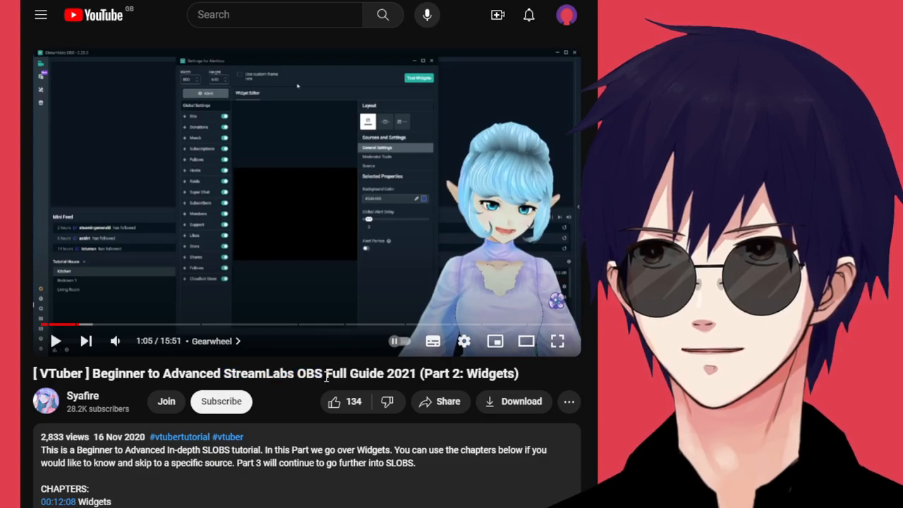
double_click(310, 373)
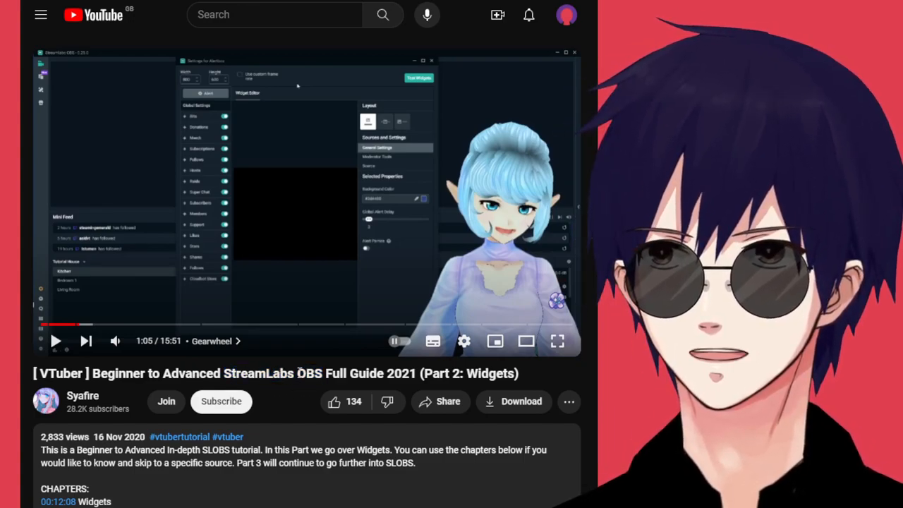
double_click(247, 374)
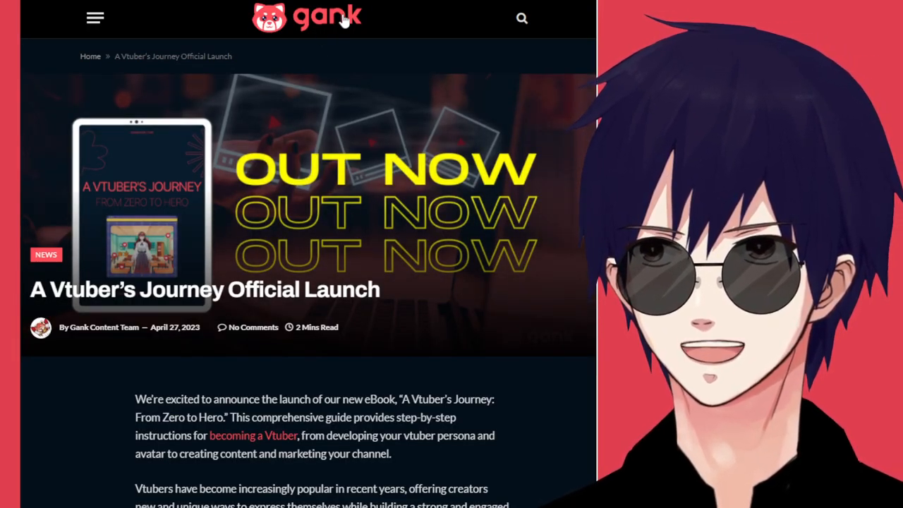
scroll(down, 3)
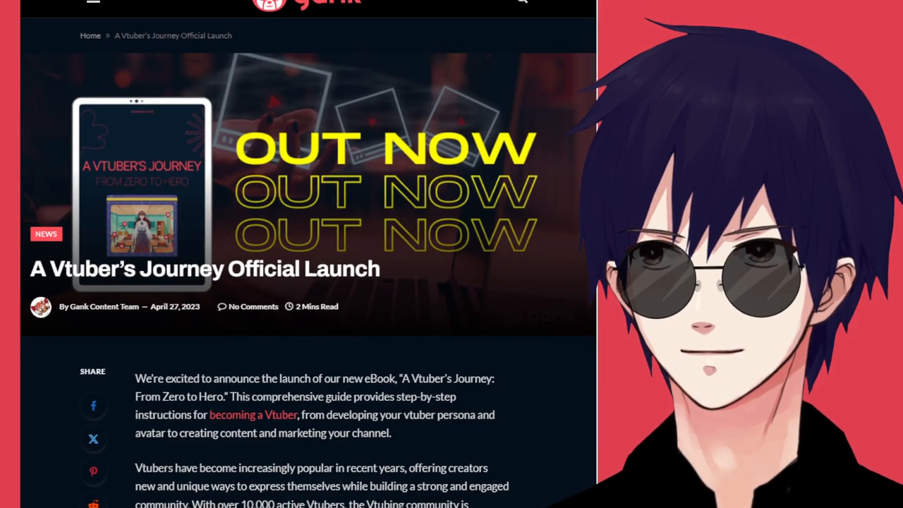
scroll(down, 3)
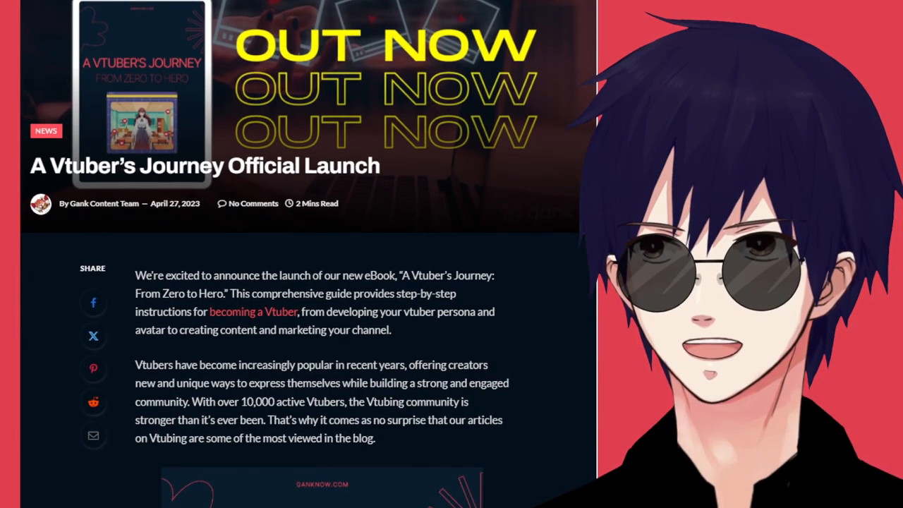
scroll(down, 3)
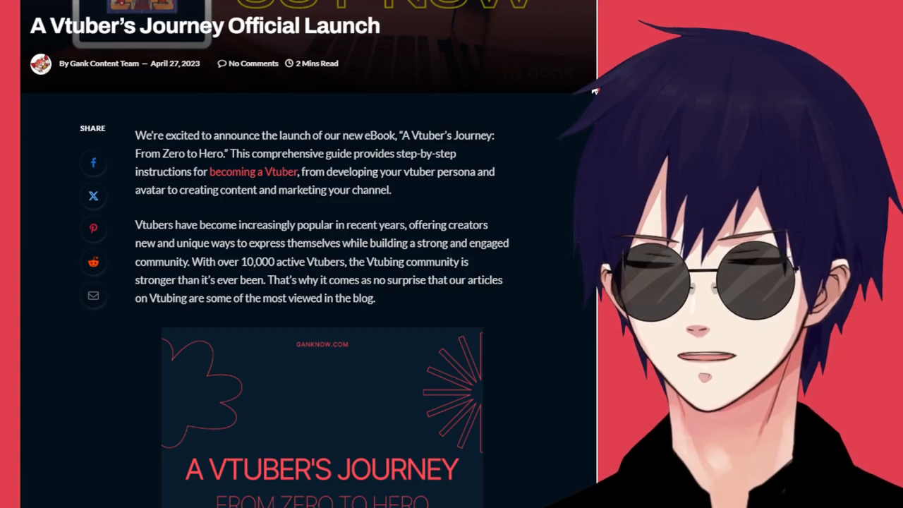
scroll(down, 3)
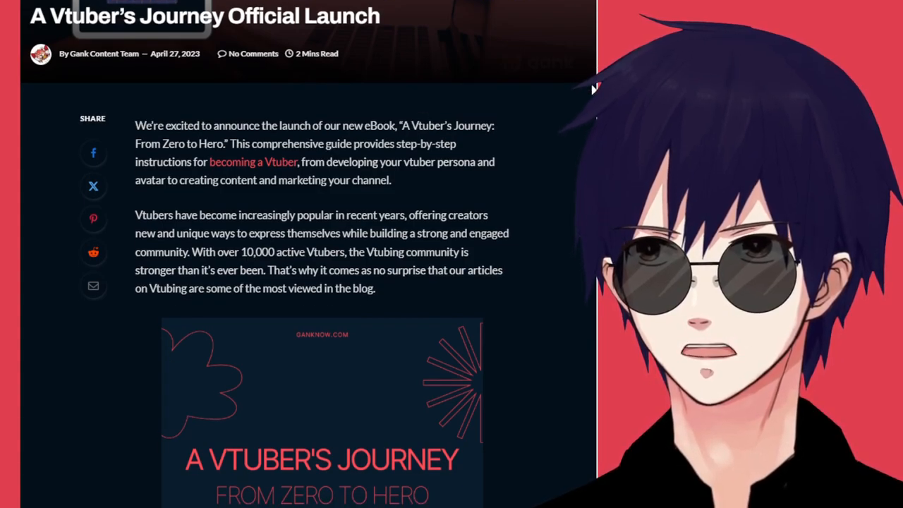
scroll(down, 3)
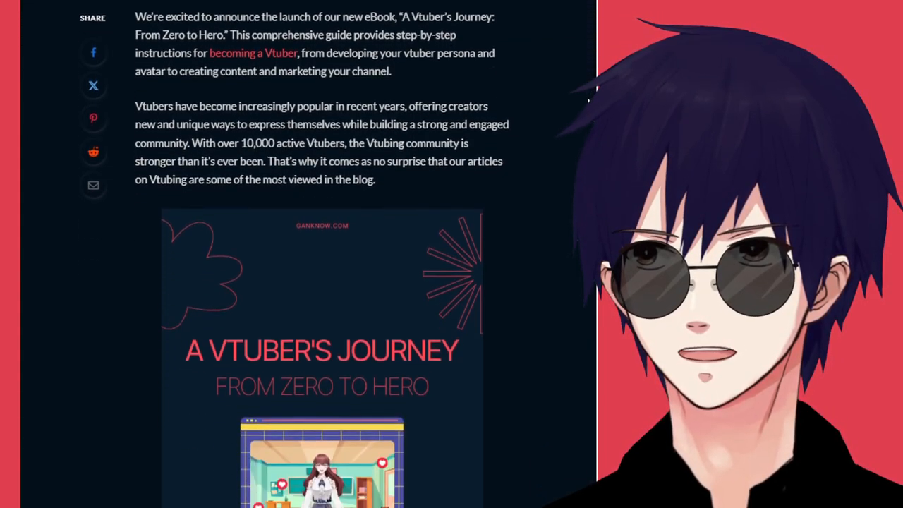
scroll(down, 3)
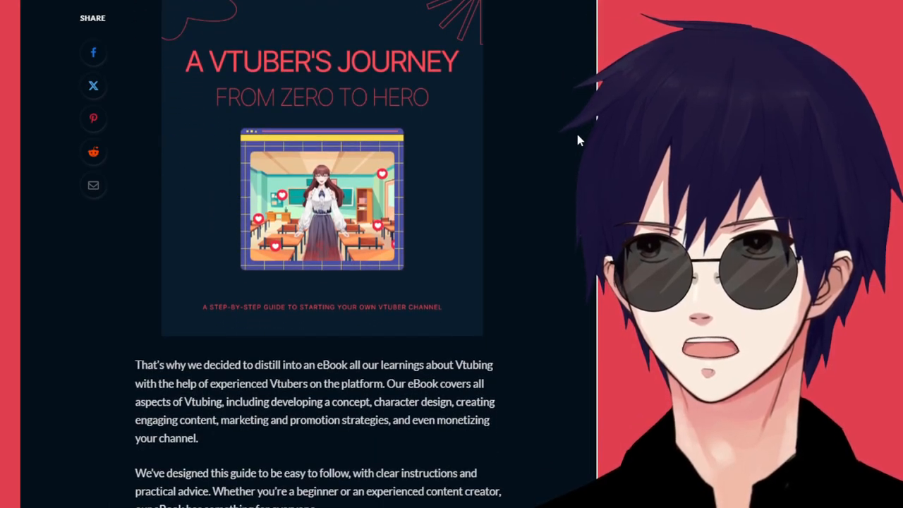
scroll(down, 3)
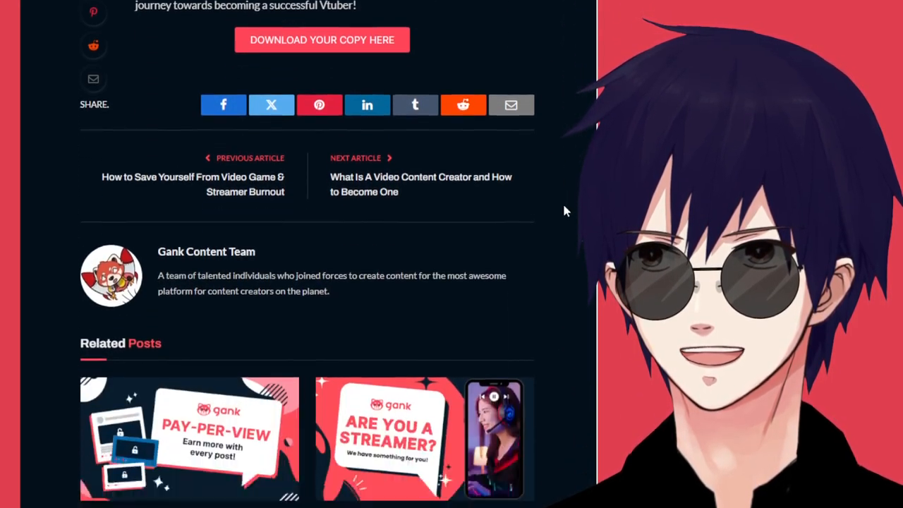
scroll(up, 3)
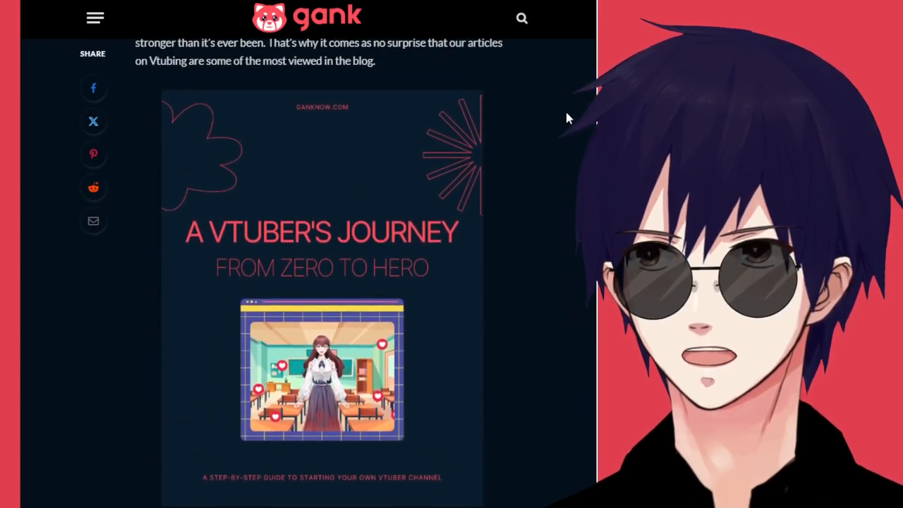
scroll(down, 3)
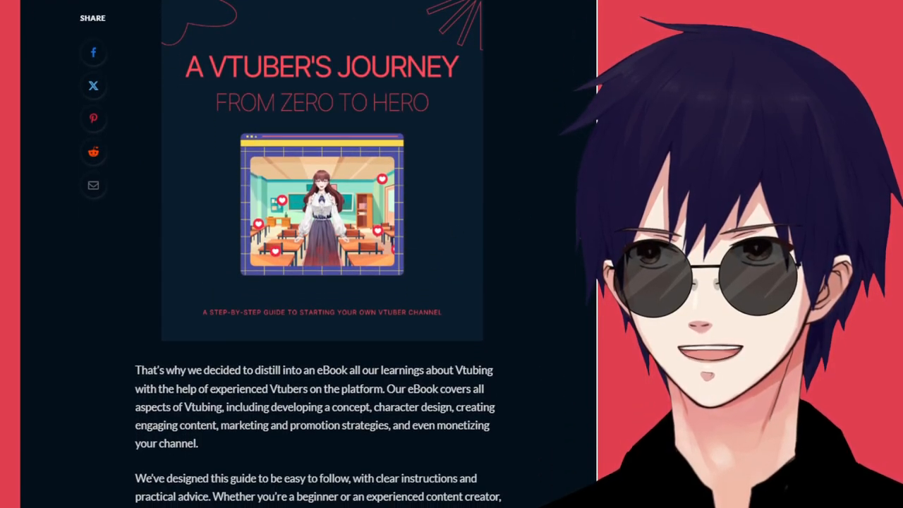
scroll(down, 3)
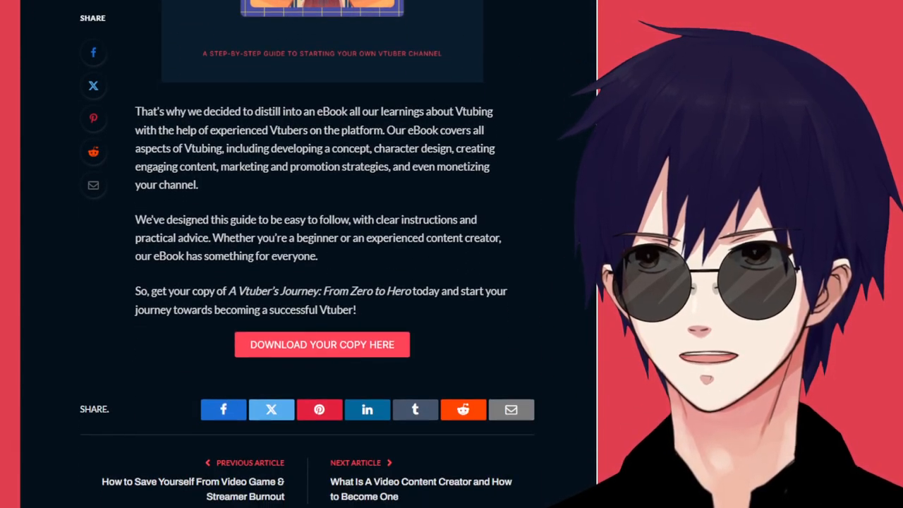
scroll(up, 3)
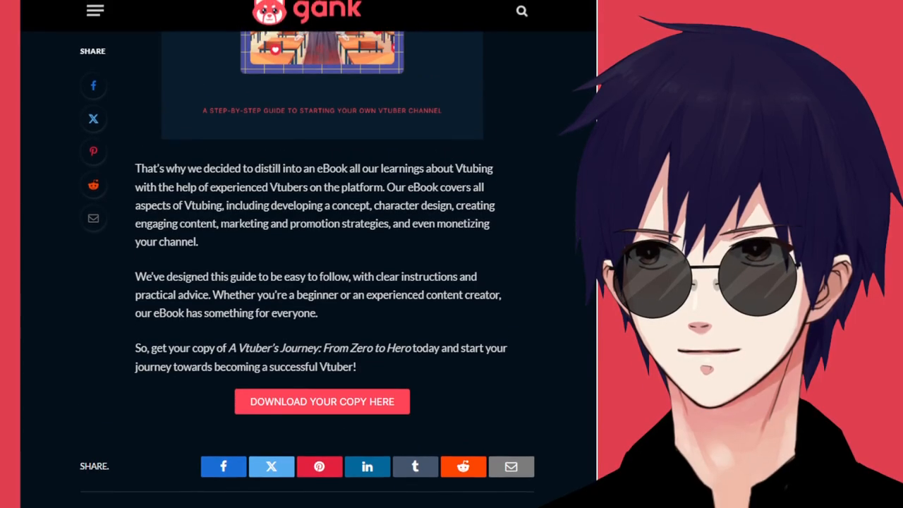
scroll(up, 3)
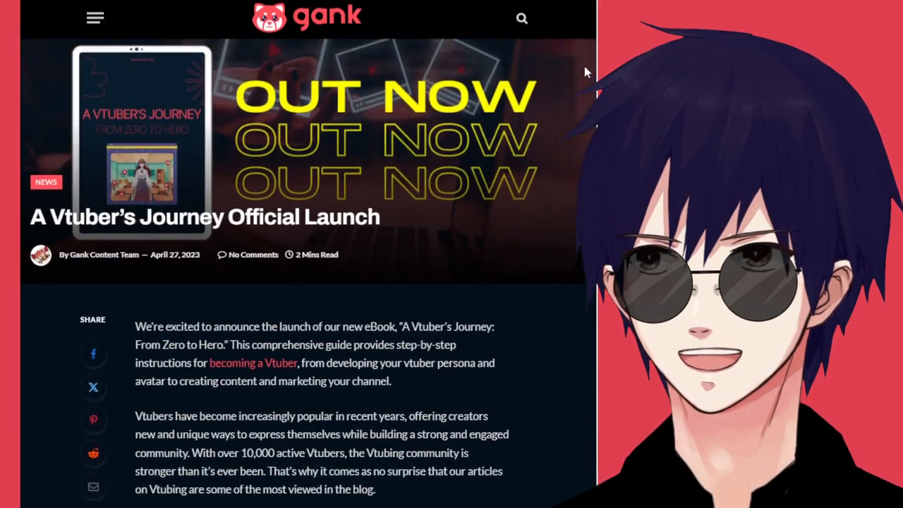
scroll(down, 3)
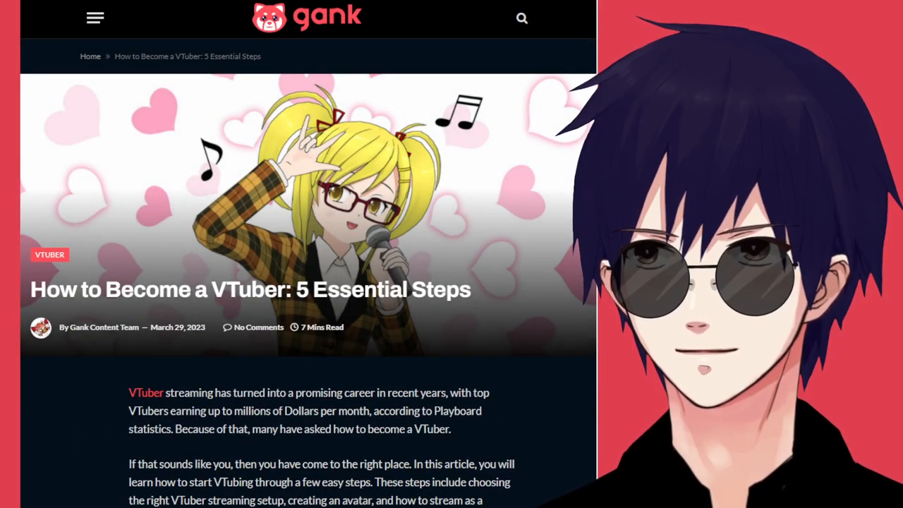
Step: Scroll to 'Set Up Your Studio Equipment' and highlight the minimum PC requirements
scroll(down, 3)
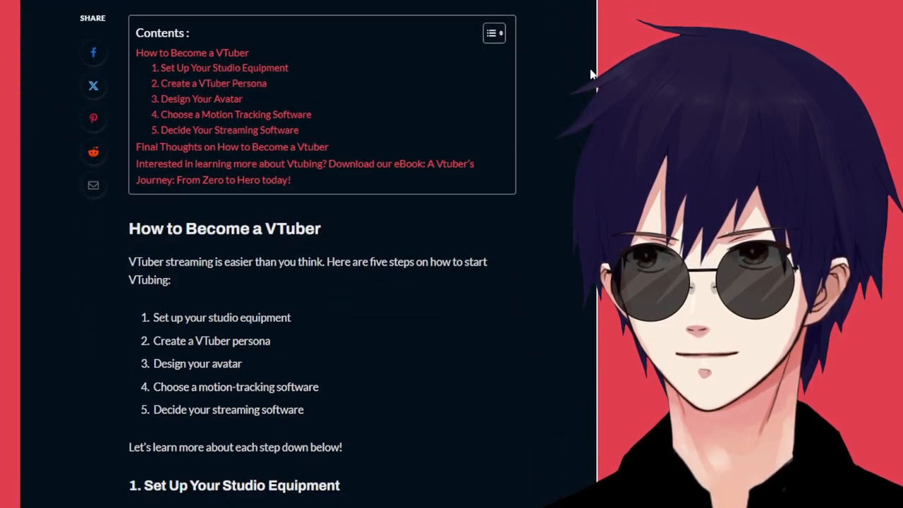
scroll(down, 3)
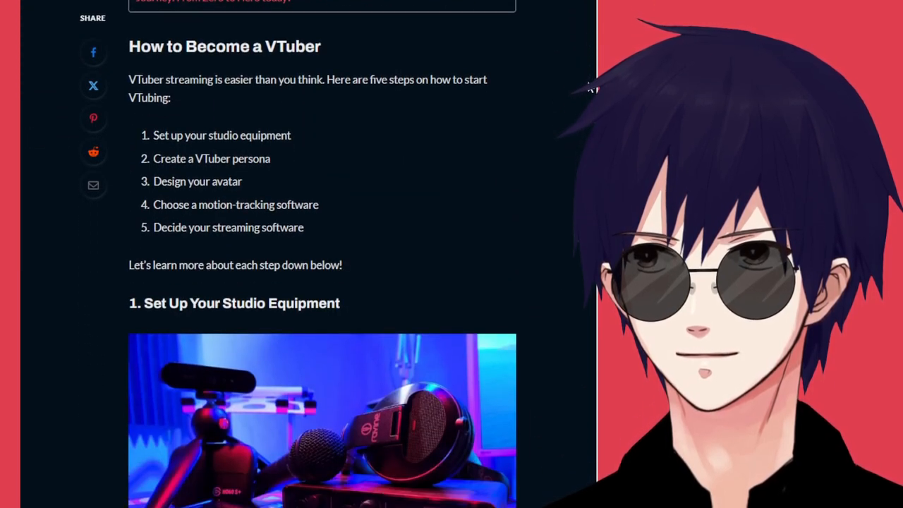
scroll(down, 3)
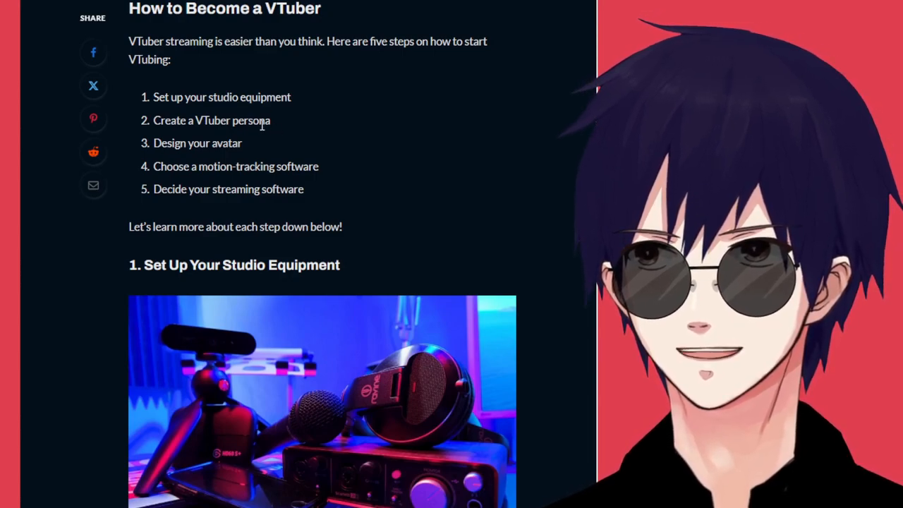
scroll(down, 3)
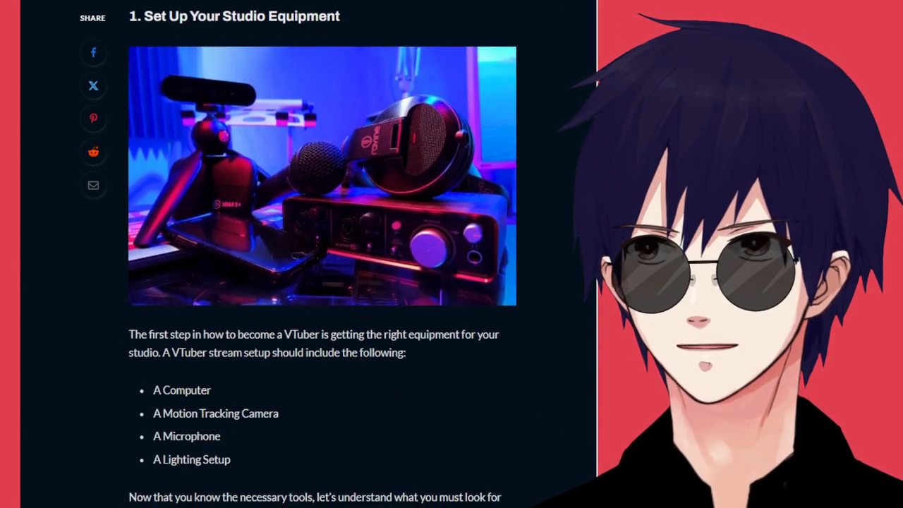
scroll(down, 3)
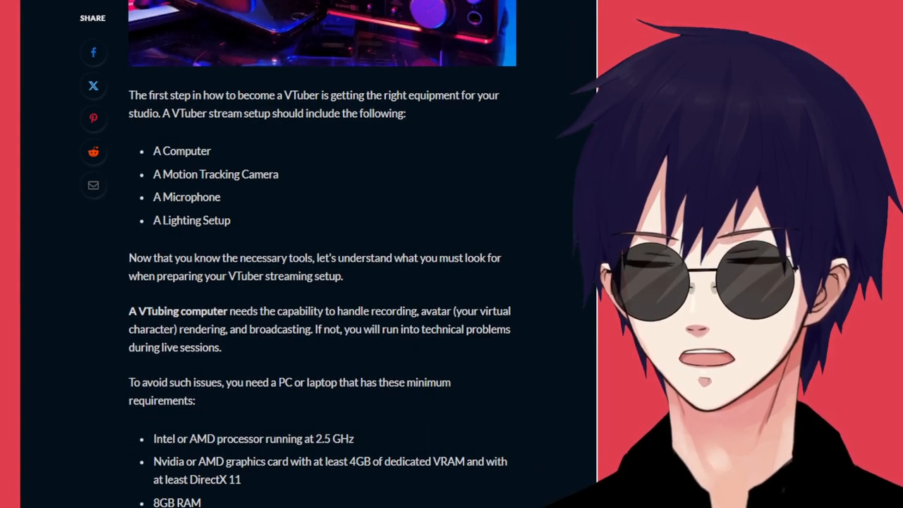
scroll(down, 3)
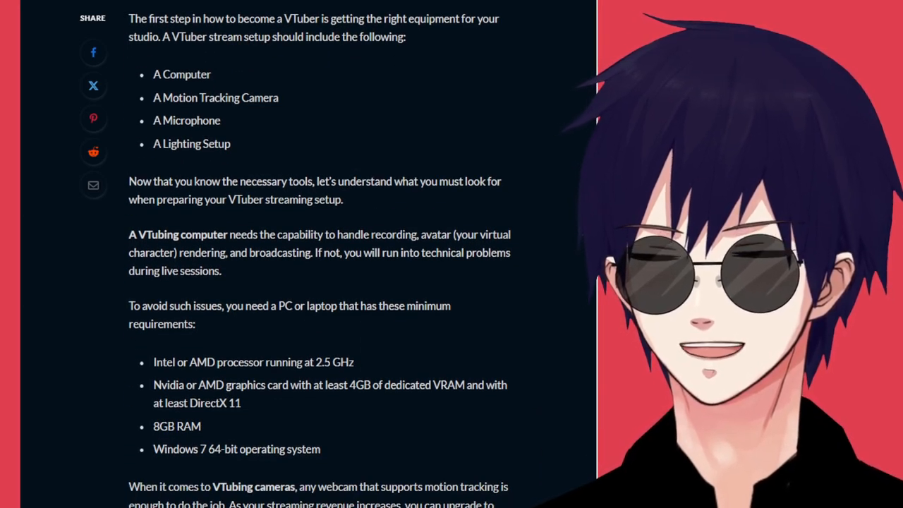
scroll(down, 3)
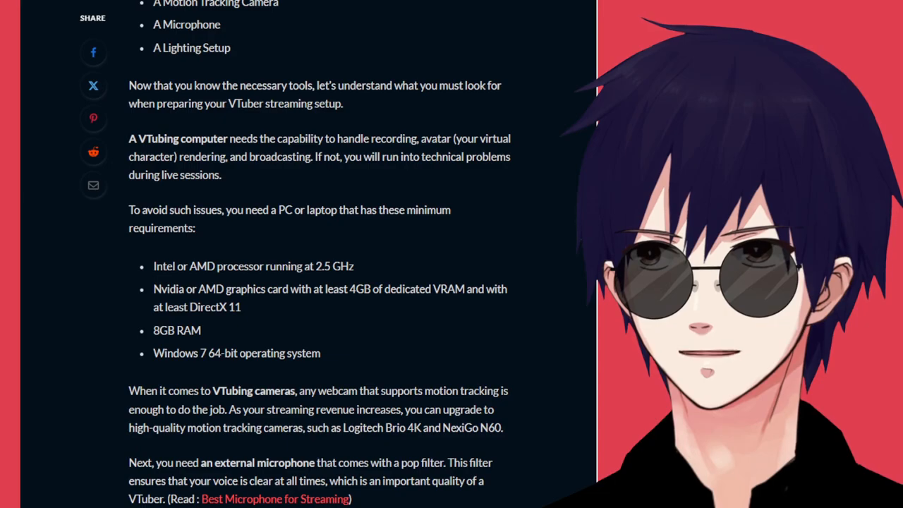
scroll(down, 3)
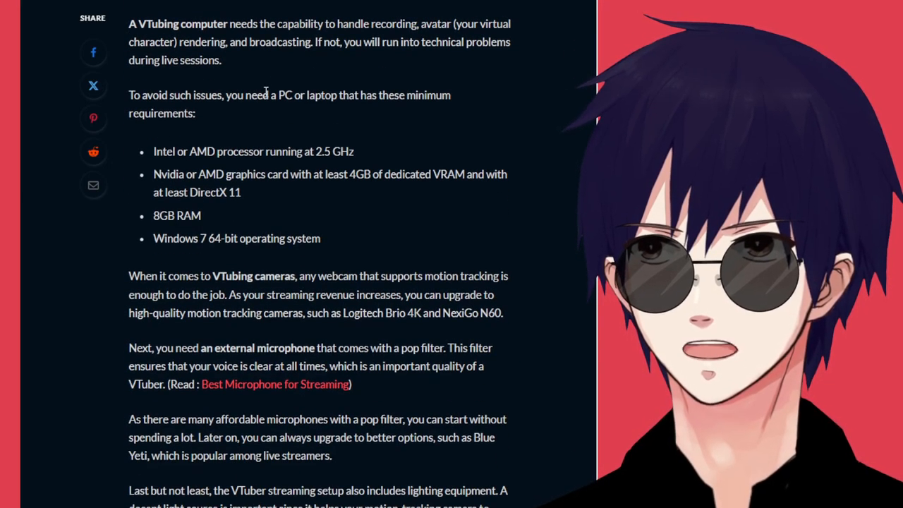
double_click(167, 113)
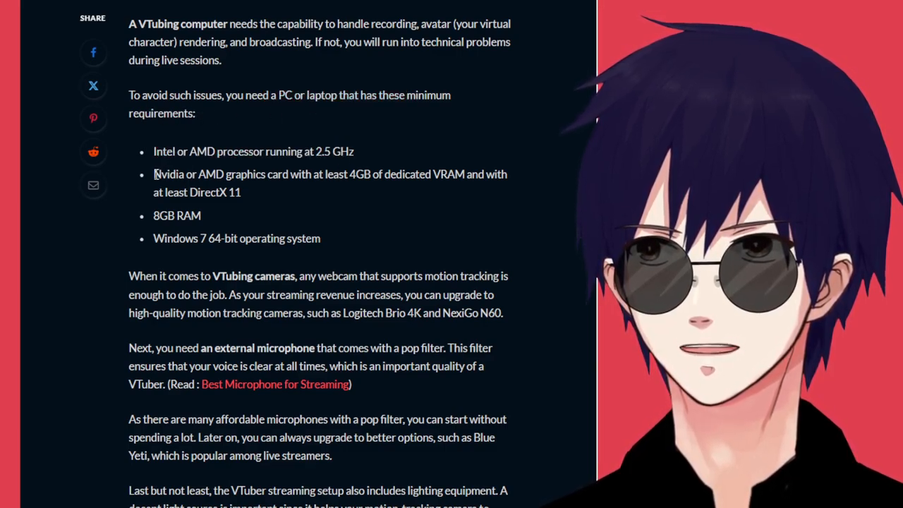
drag(154, 174, 278, 175)
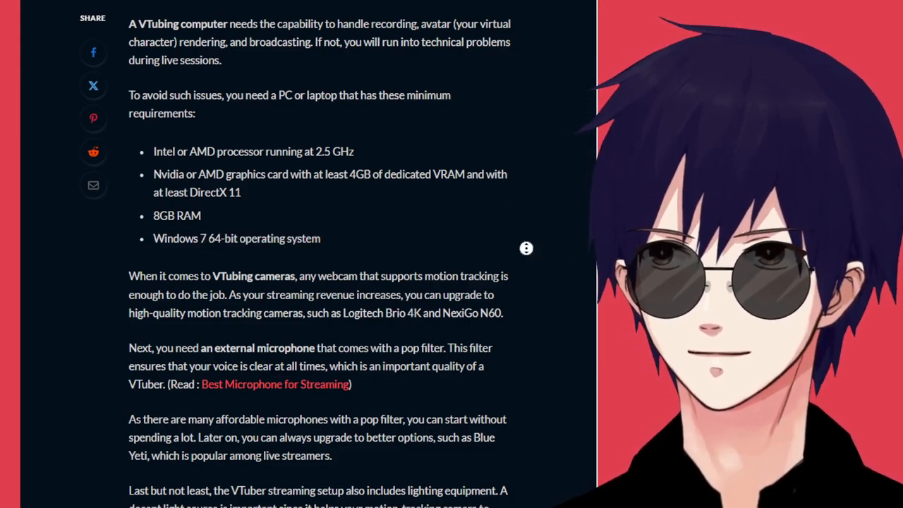
Step: Highlight the graphics card VRAM requirement, then clear the highlight
scroll(down, 3)
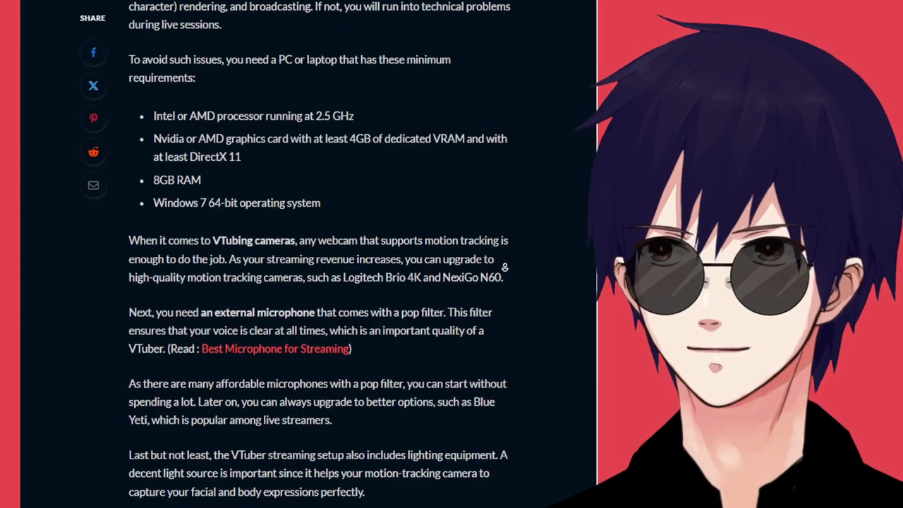
scroll(down, 3)
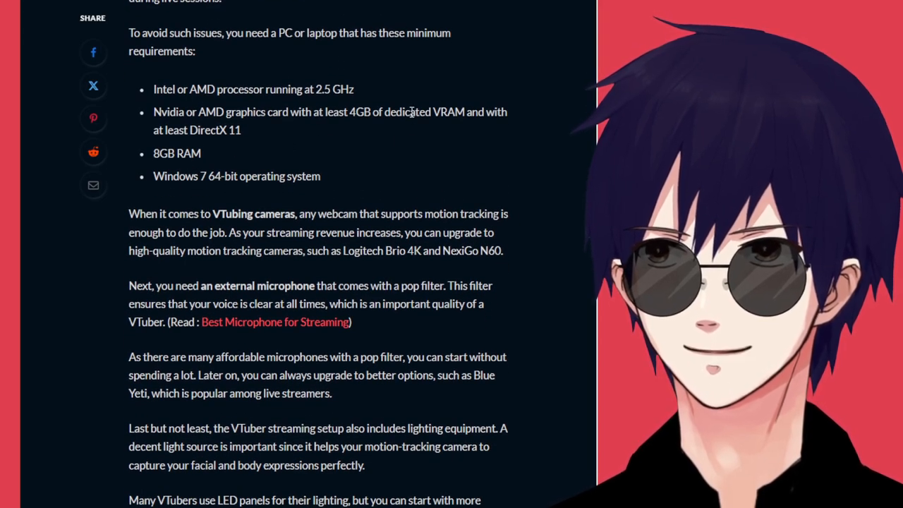
drag(252, 112, 408, 111)
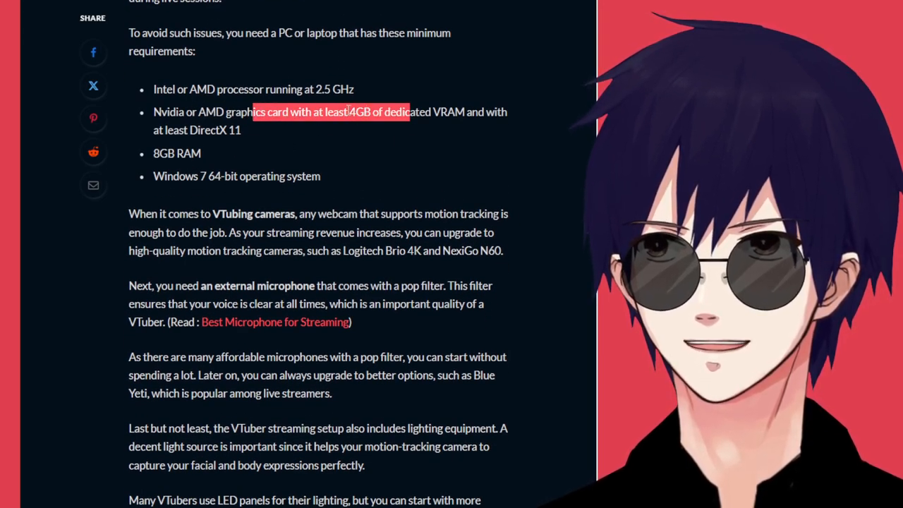
click(465, 151)
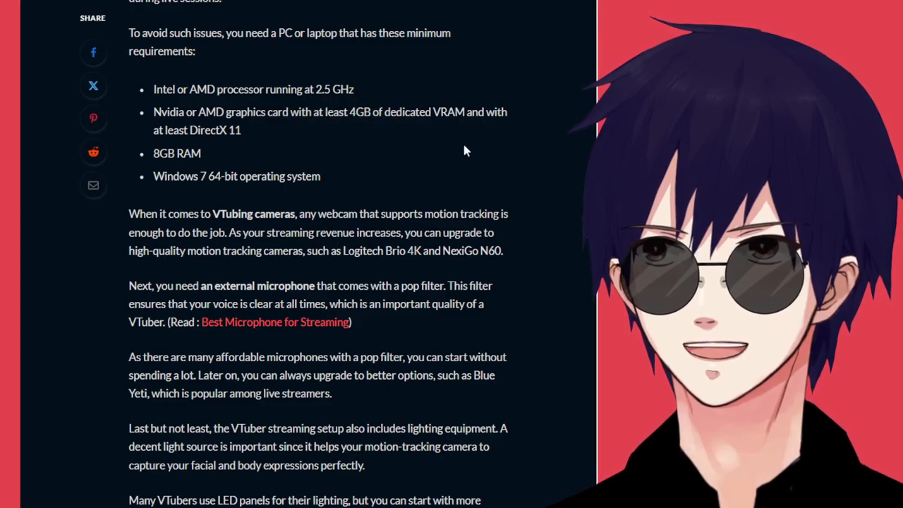
Step: Scroll past the avatar and motion-tracking steps to the closing eBook offer
scroll(down, 3)
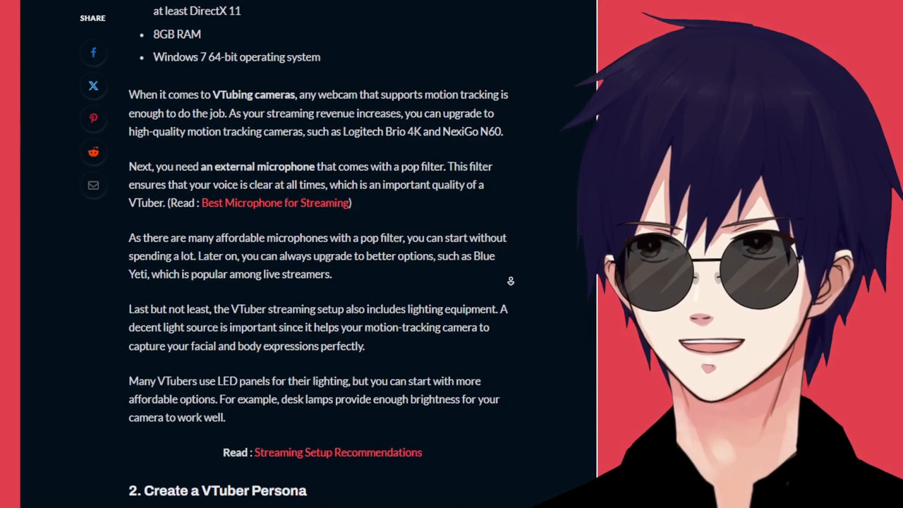
scroll(down, 3)
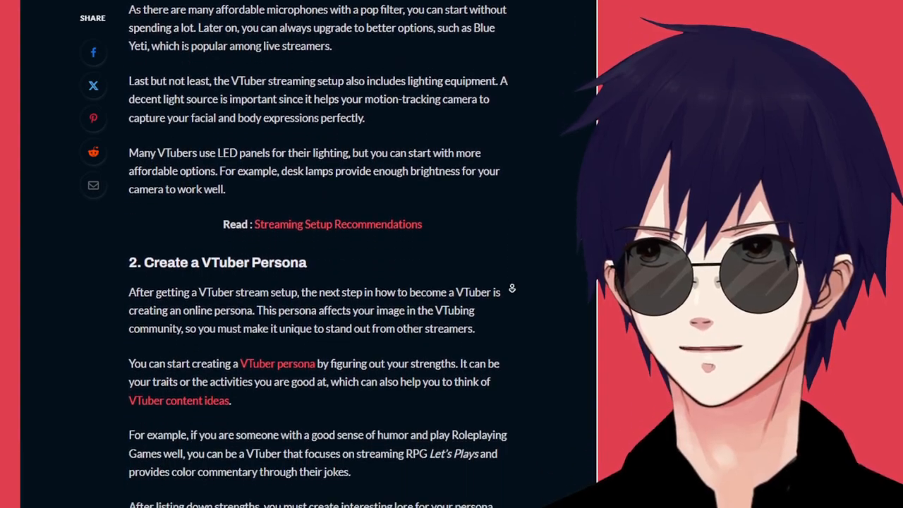
scroll(down, 3)
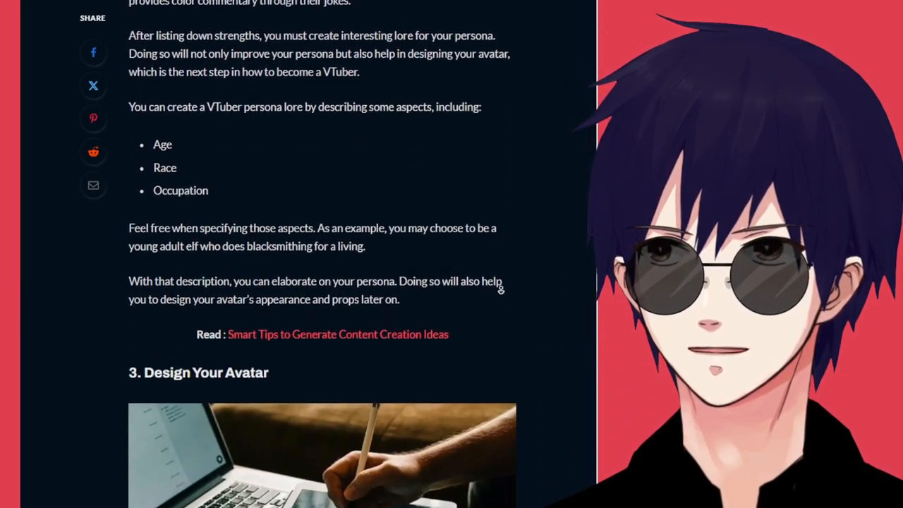
scroll(down, 3)
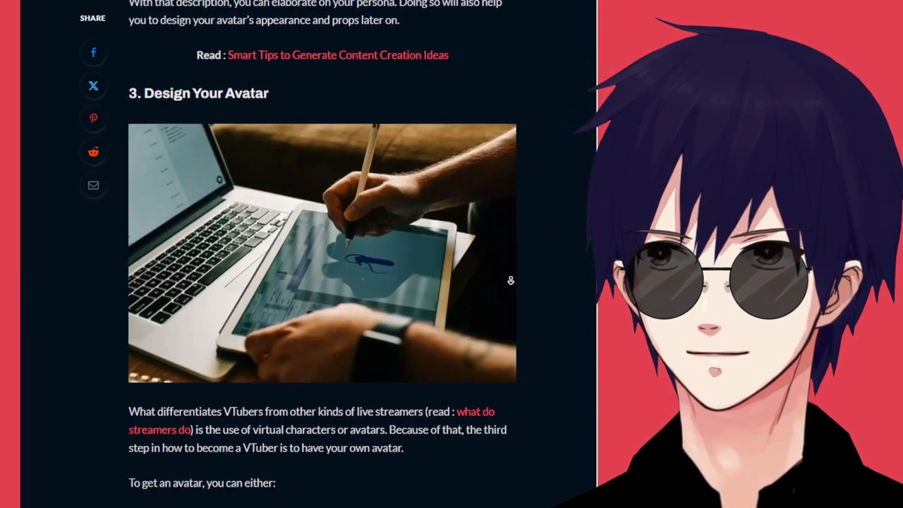
scroll(down, 3)
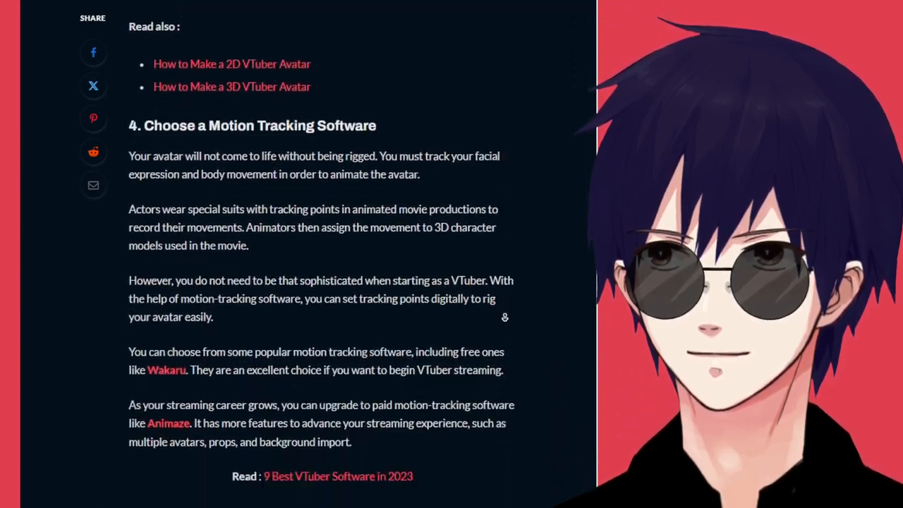
scroll(down, 3)
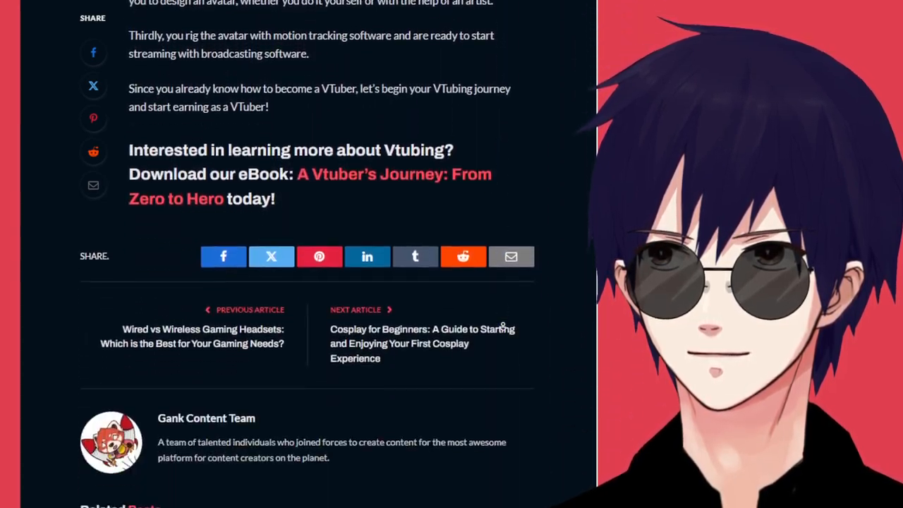
scroll(down, 3)
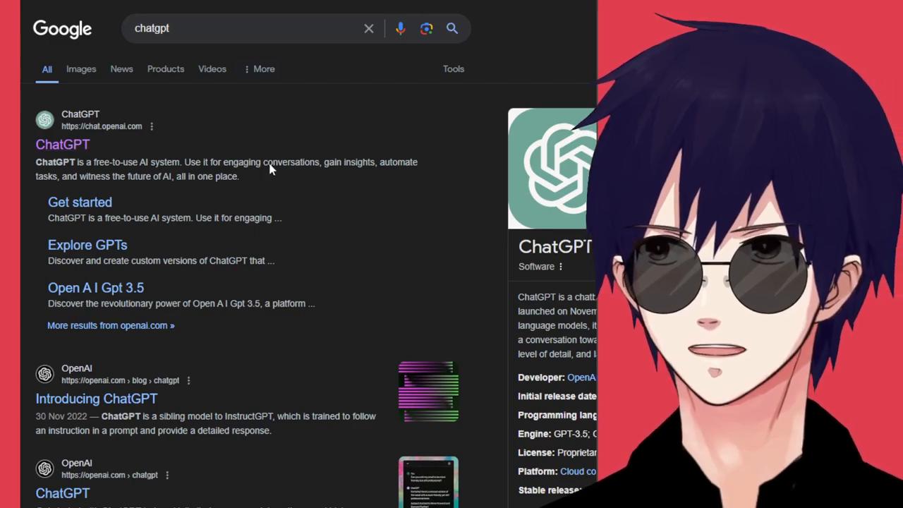
Step: Open chat.openai.com and enter 'Was mach ich in Berlin wenn es regnet?'
click(63, 144)
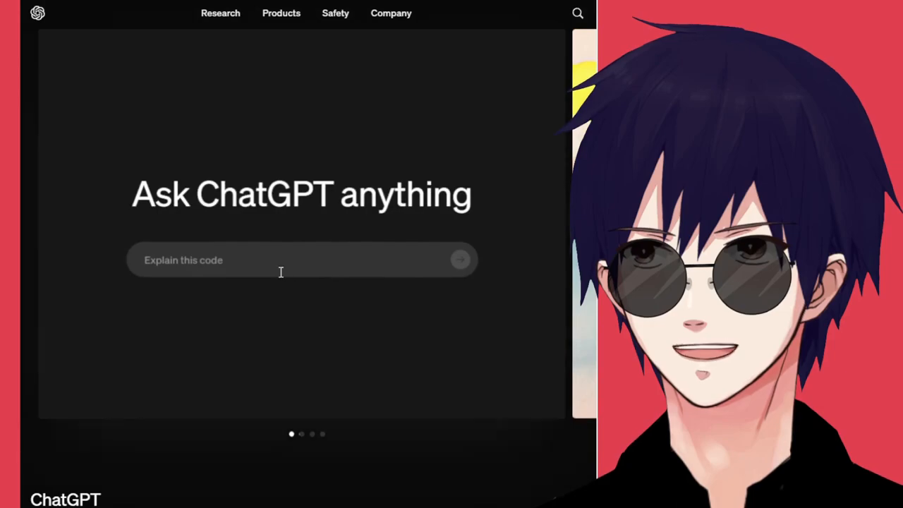
text(Was mach ich in Berlin wenn es regnet?)
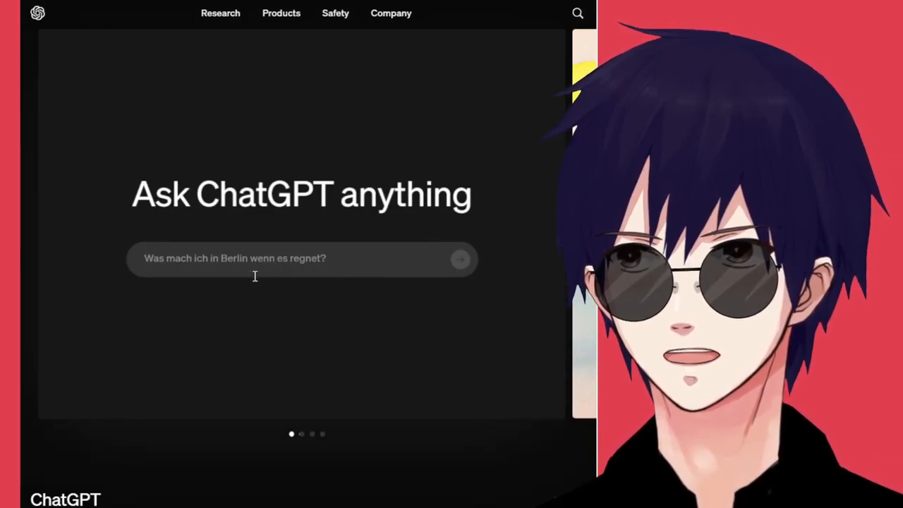
text(how)
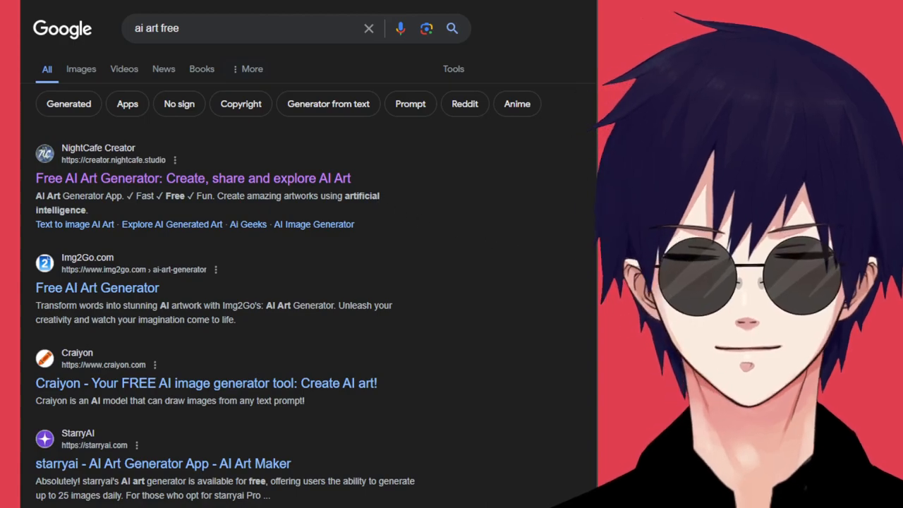
mouse_move(149, 178)
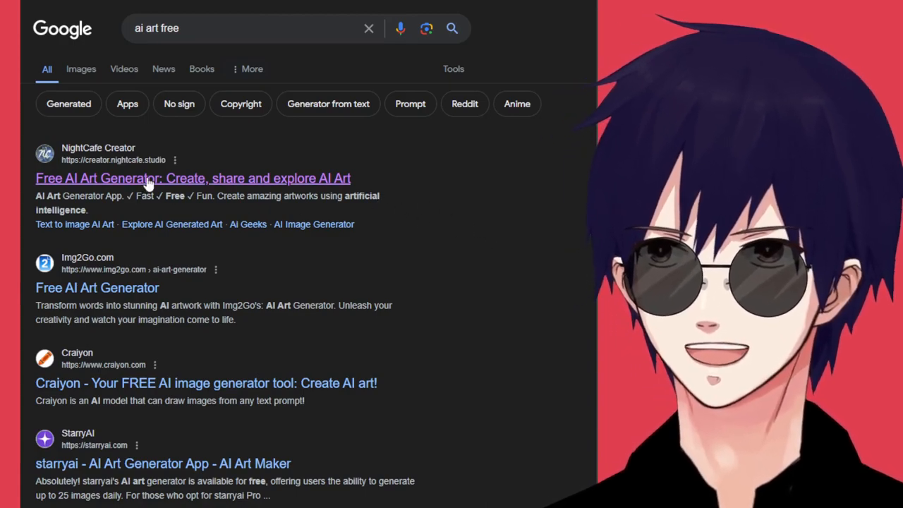
Step: Open the 'Free AI Art Generator' NightCafe Creator result
click(193, 178)
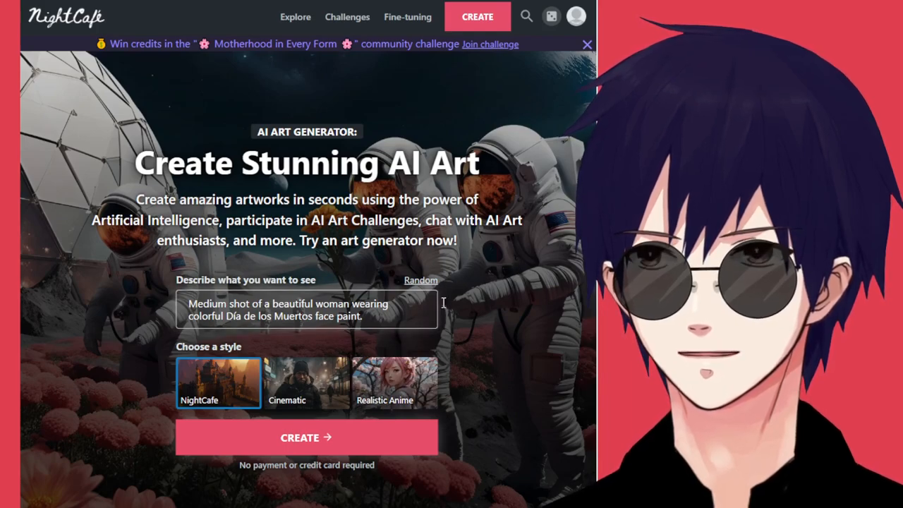
Step: Replace NightCafe's sample prompt with 'batman dressed as a maid'
triple_click(307, 309)
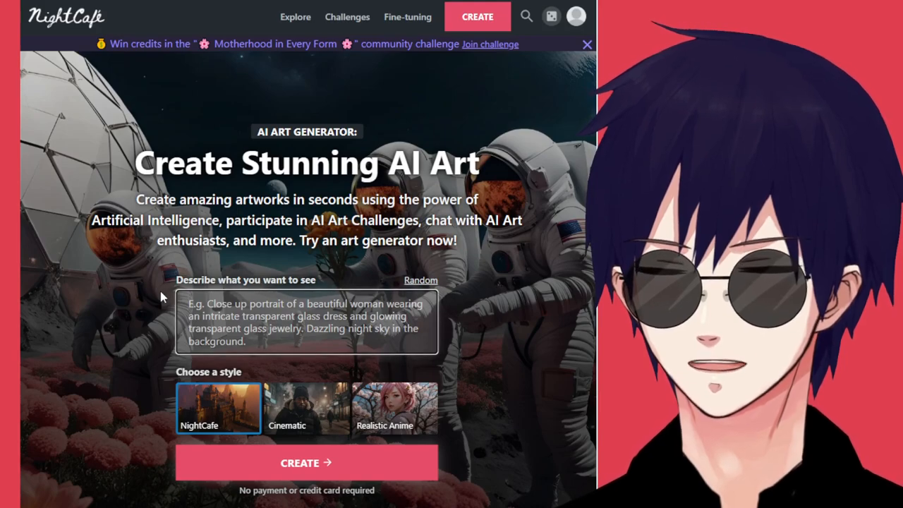
text(batman dressed as a maid)
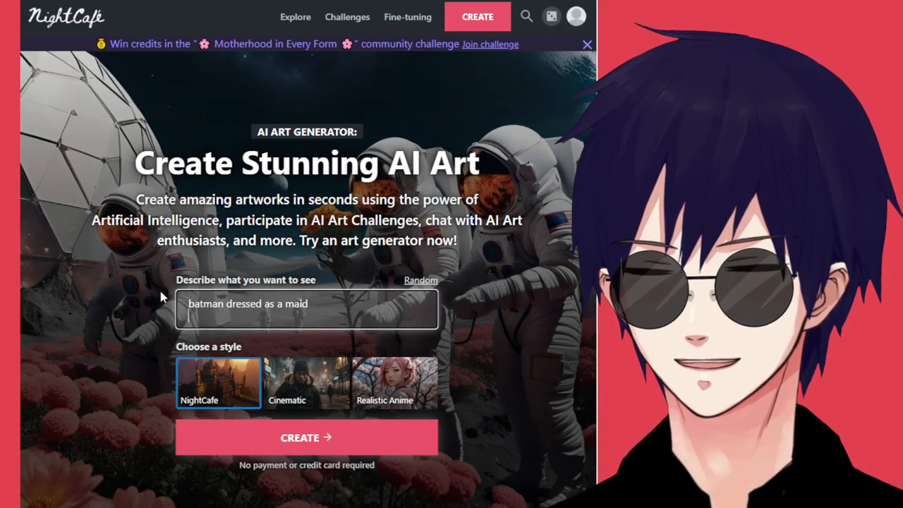
click(394, 382)
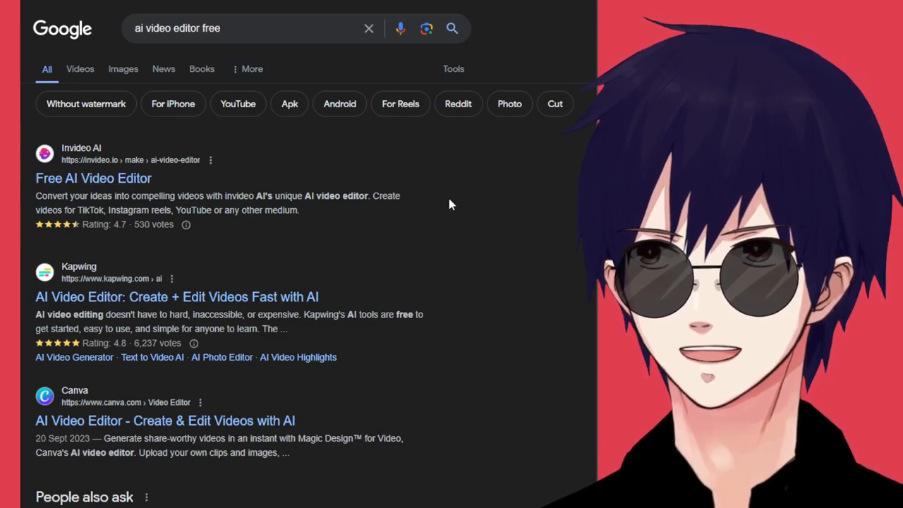
Step: Show the Google results for 'ai video editor free'
click(93, 177)
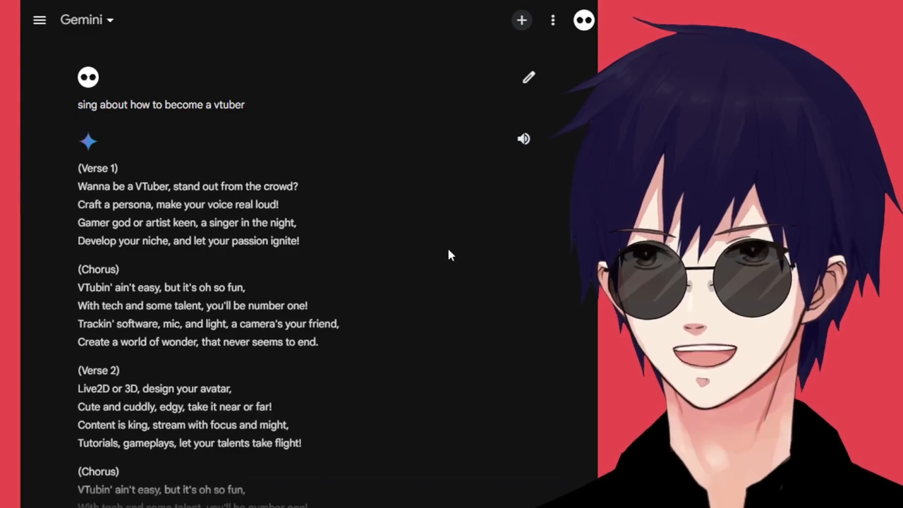
Step: Have Gemini read the VTuber song aloud while scrolling the lyrics to the outro
click(524, 138)
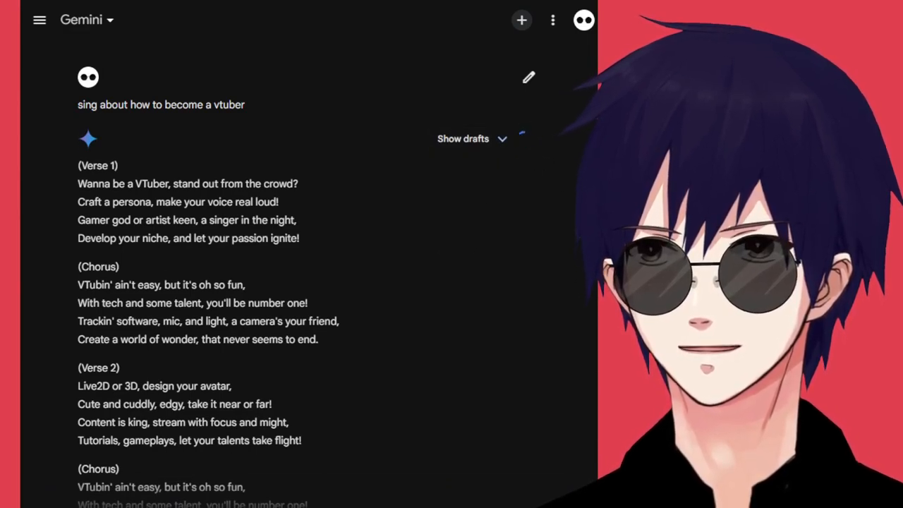
click(523, 138)
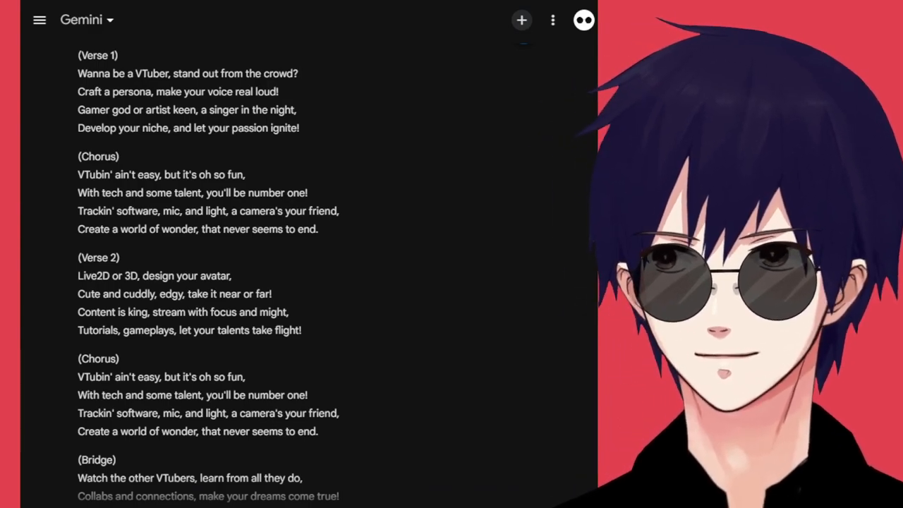
scroll(down, 3)
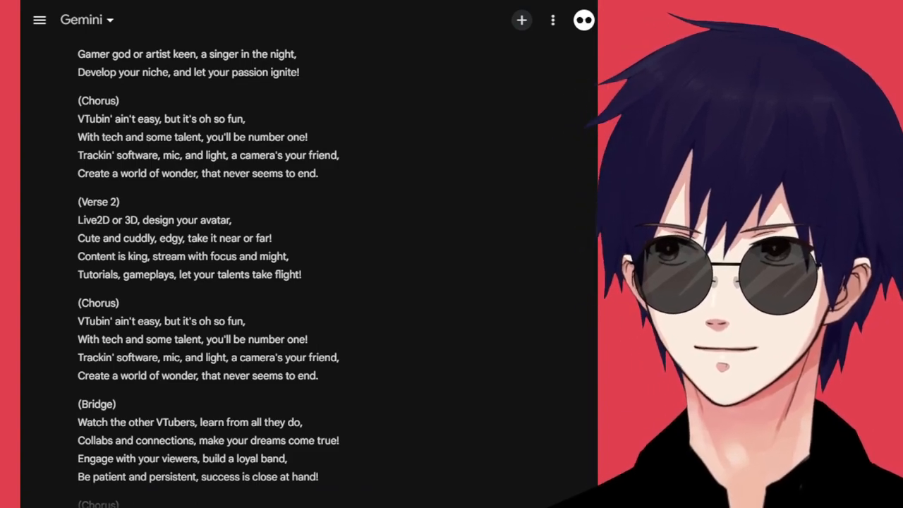
scroll(down, 3)
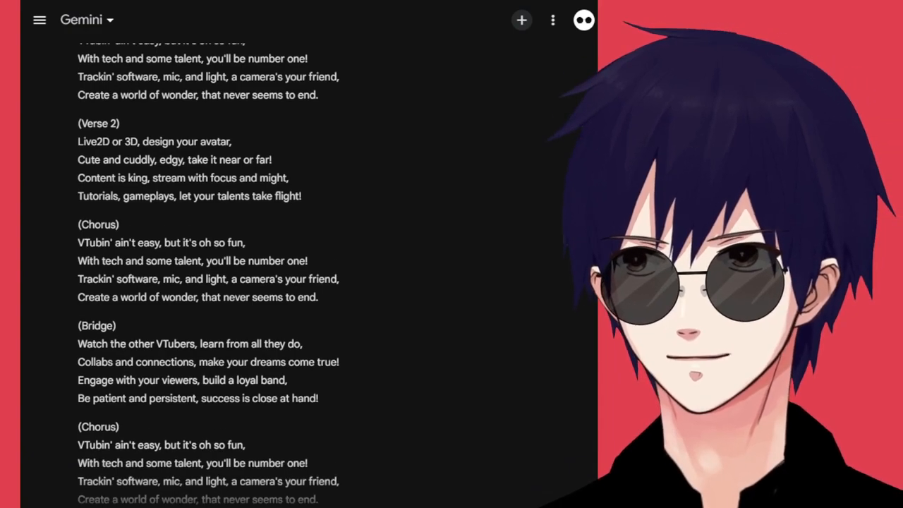
scroll(down, 3)
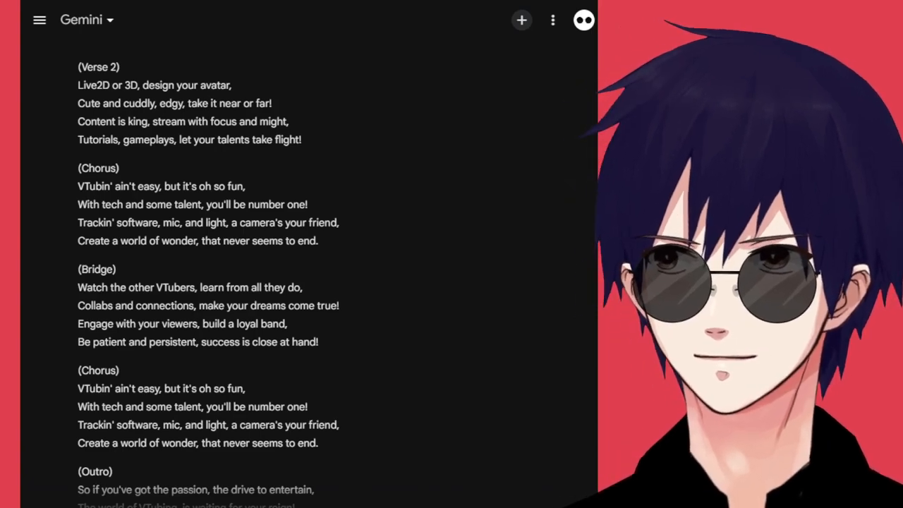
scroll(down, 3)
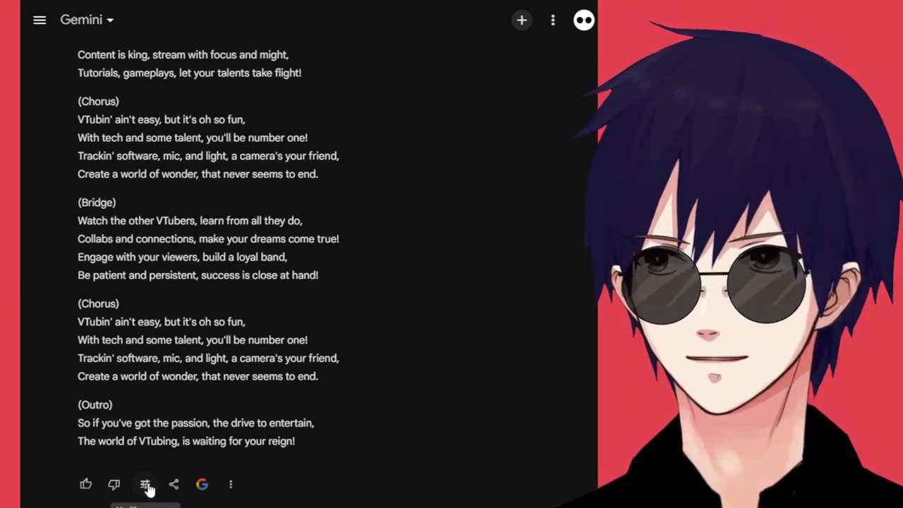
Step: Inspect the song response's action icons and its three-dot options menu
click(145, 484)
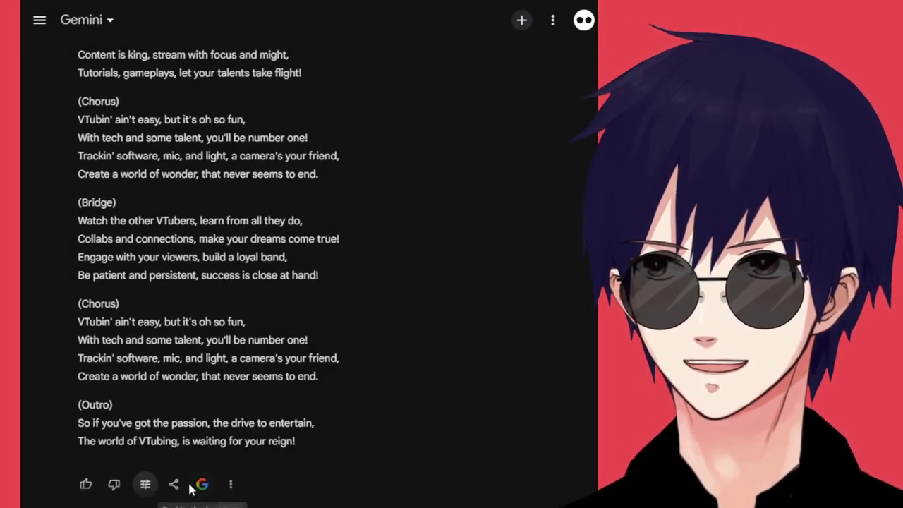
click(230, 484)
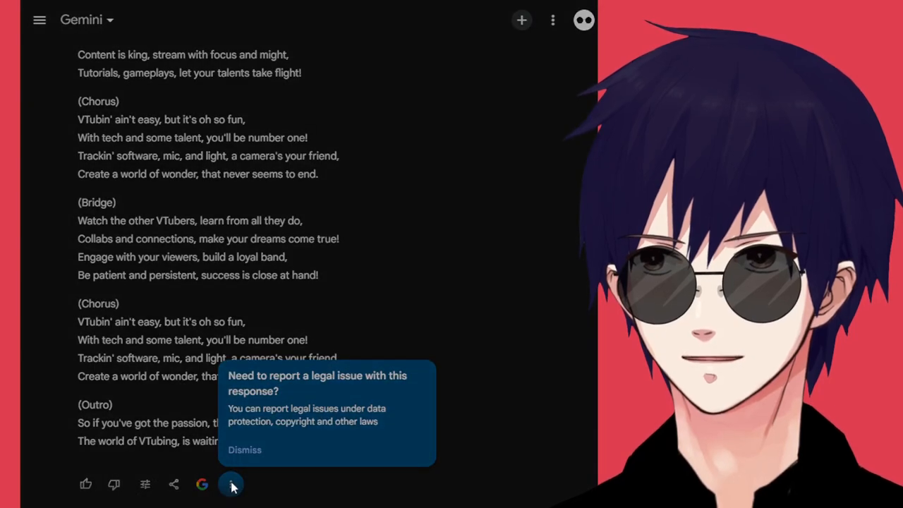
click(231, 484)
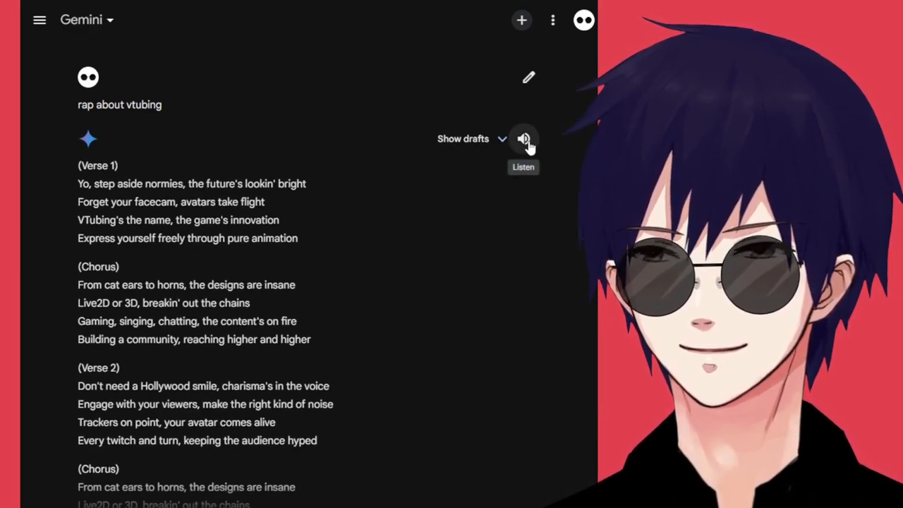
Step: Play the vtubing rap aloud and scroll through its verses to the outro
click(524, 138)
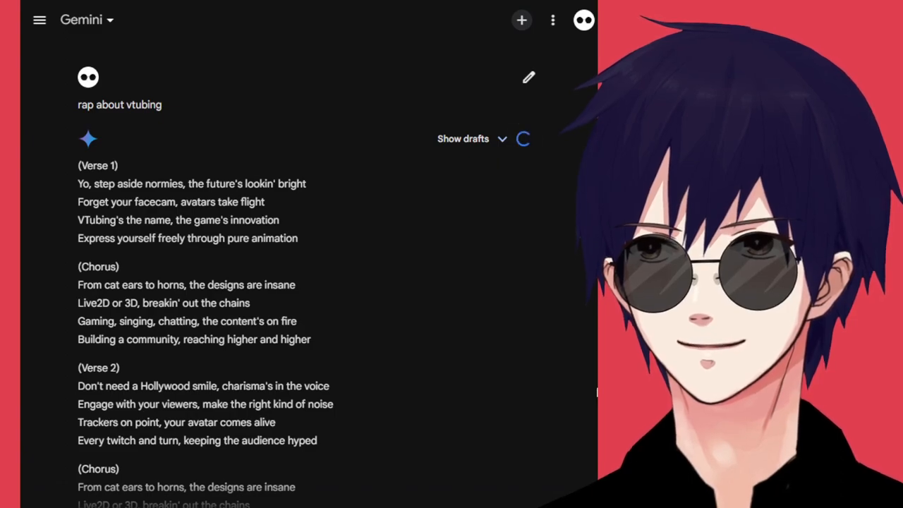
scroll(down, 3)
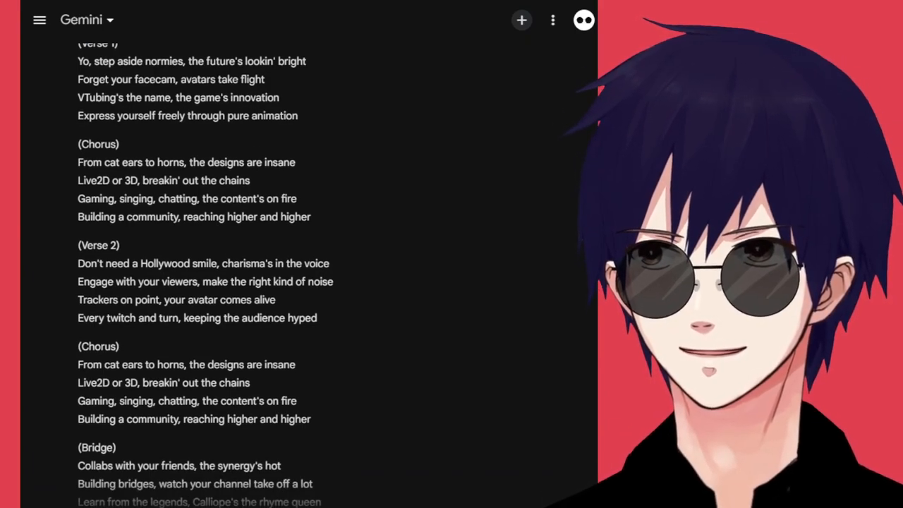
scroll(down, 3)
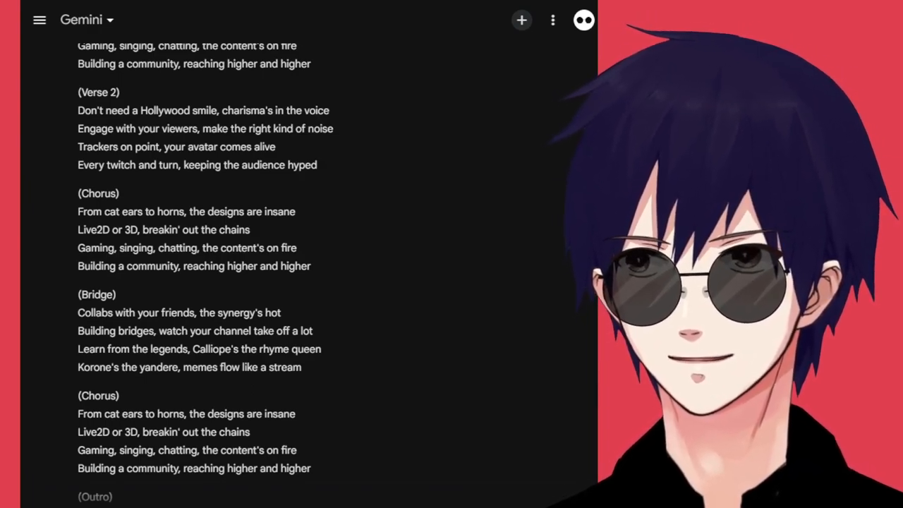
scroll(down, 3)
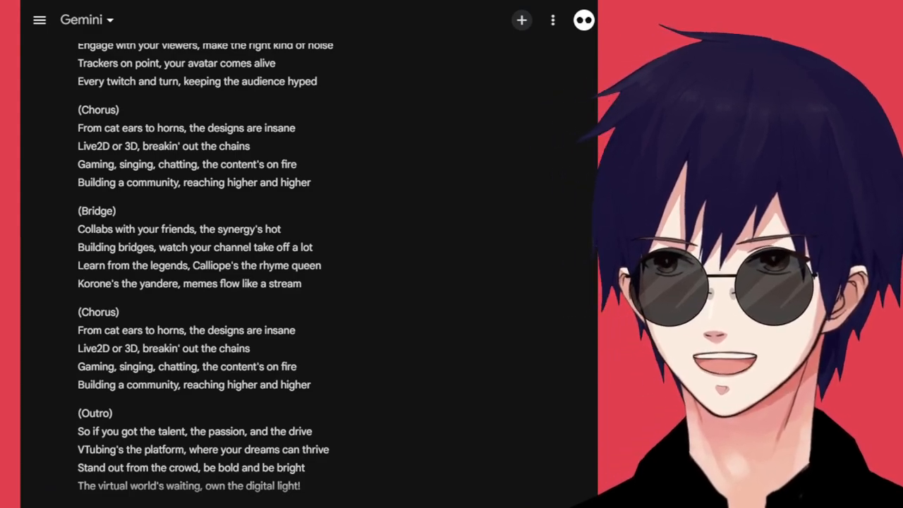
scroll(down, 3)
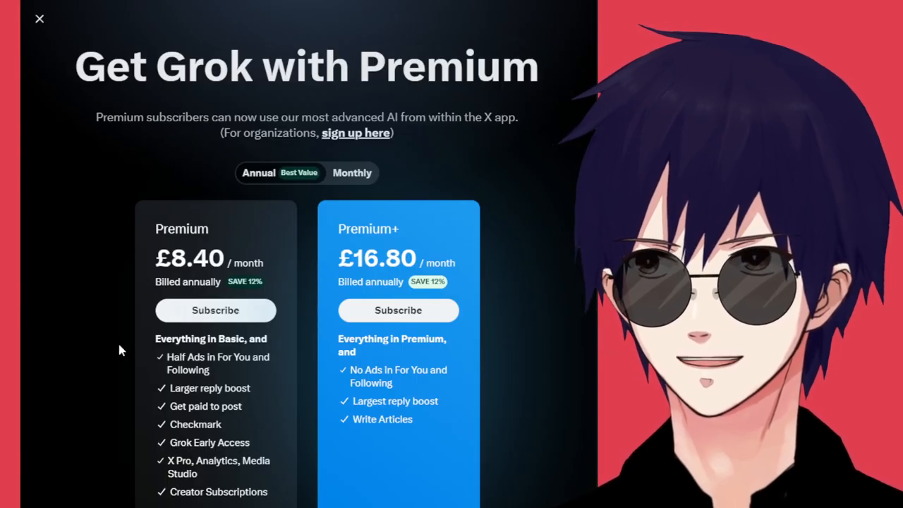
Step: Scroll the Grok plans and toggle Monthly (£9.60 Premium, £19.20 Premium+) and Annual billing
scroll(down, 3)
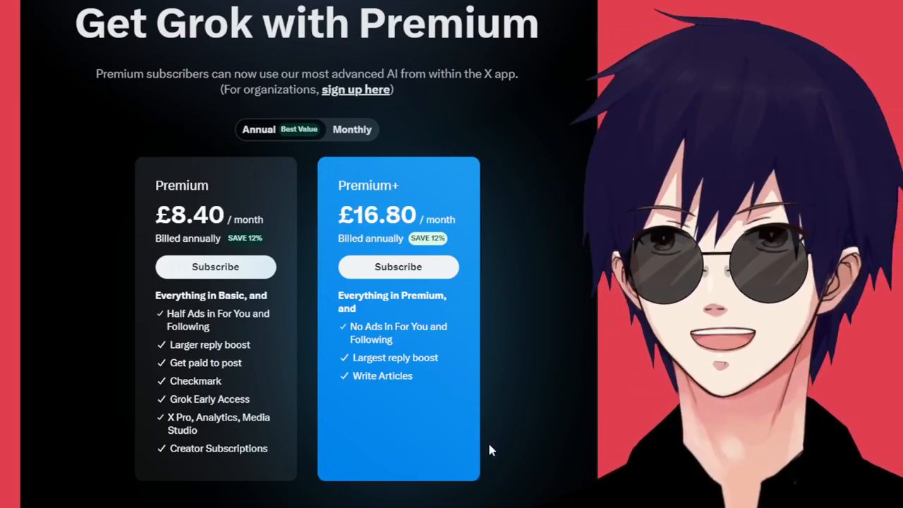
scroll(down, 3)
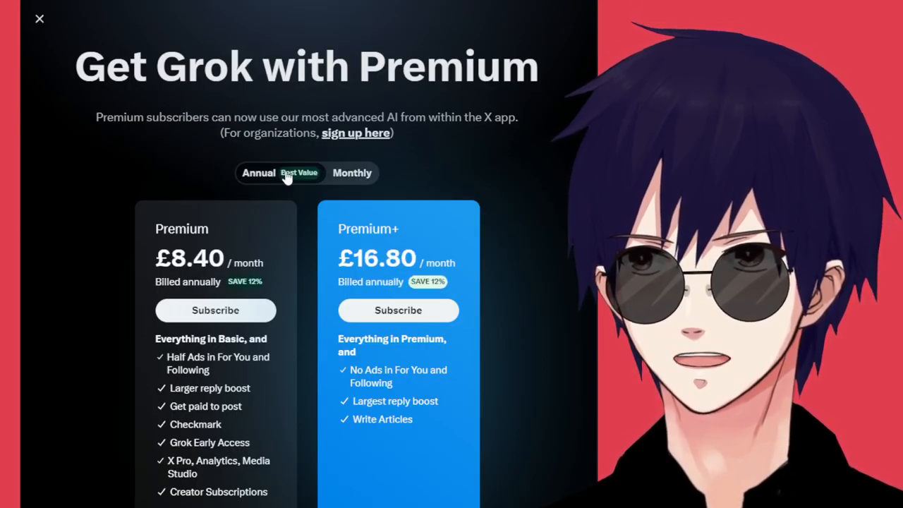
click(352, 173)
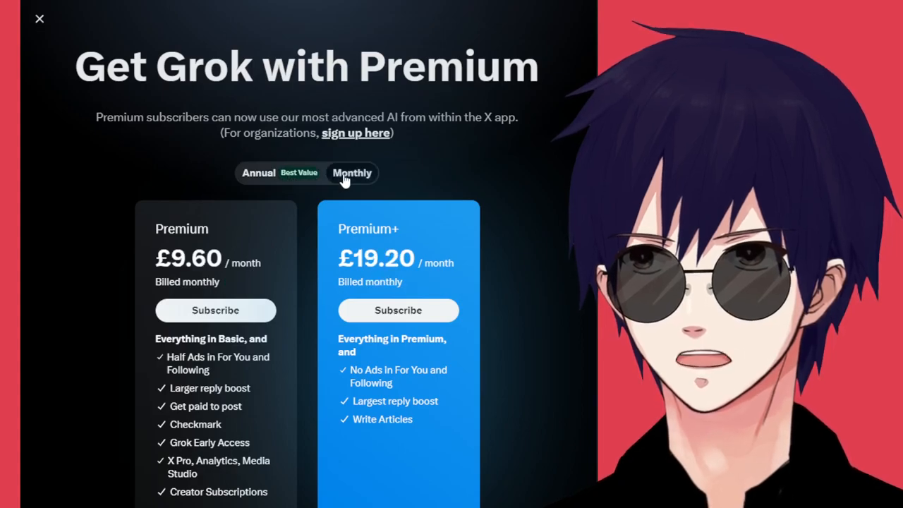
click(258, 173)
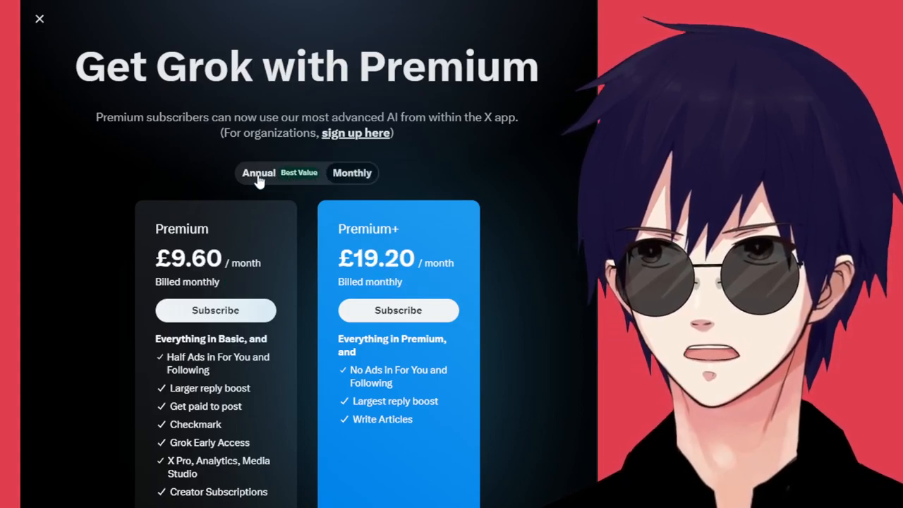